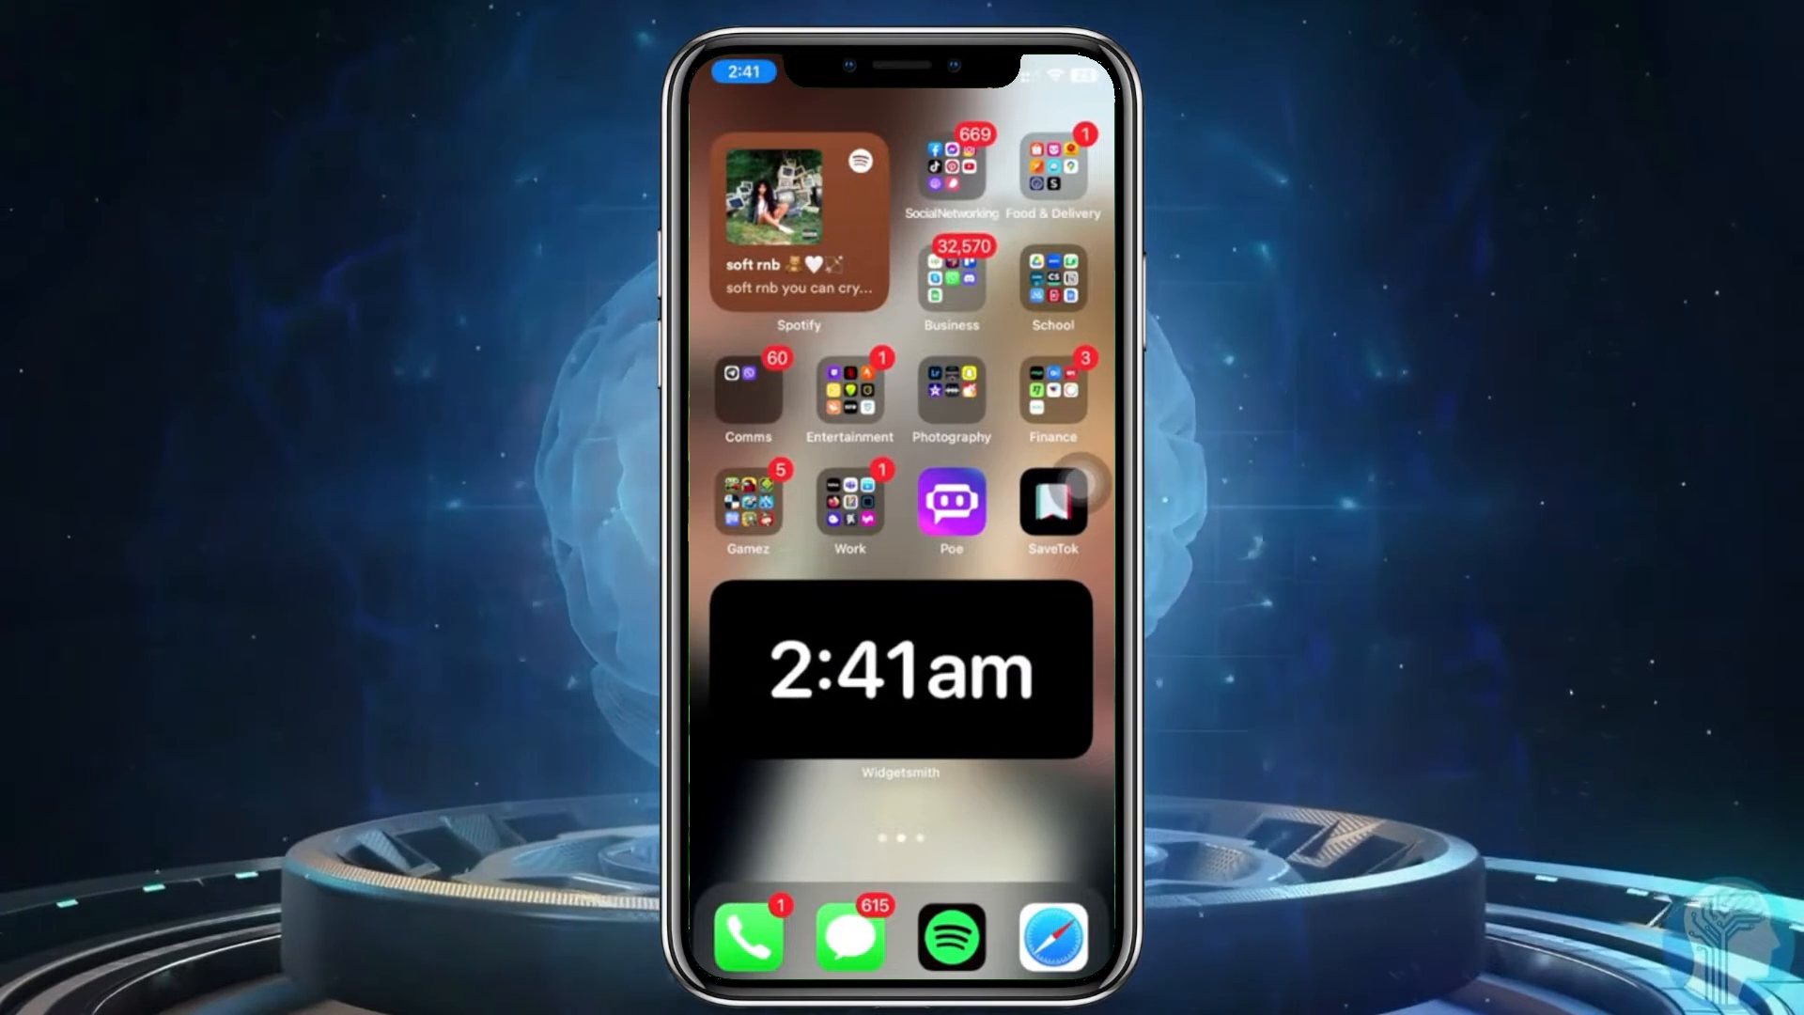
- Swipe to the first home screen page and launch Settings
scroll(left, 3)
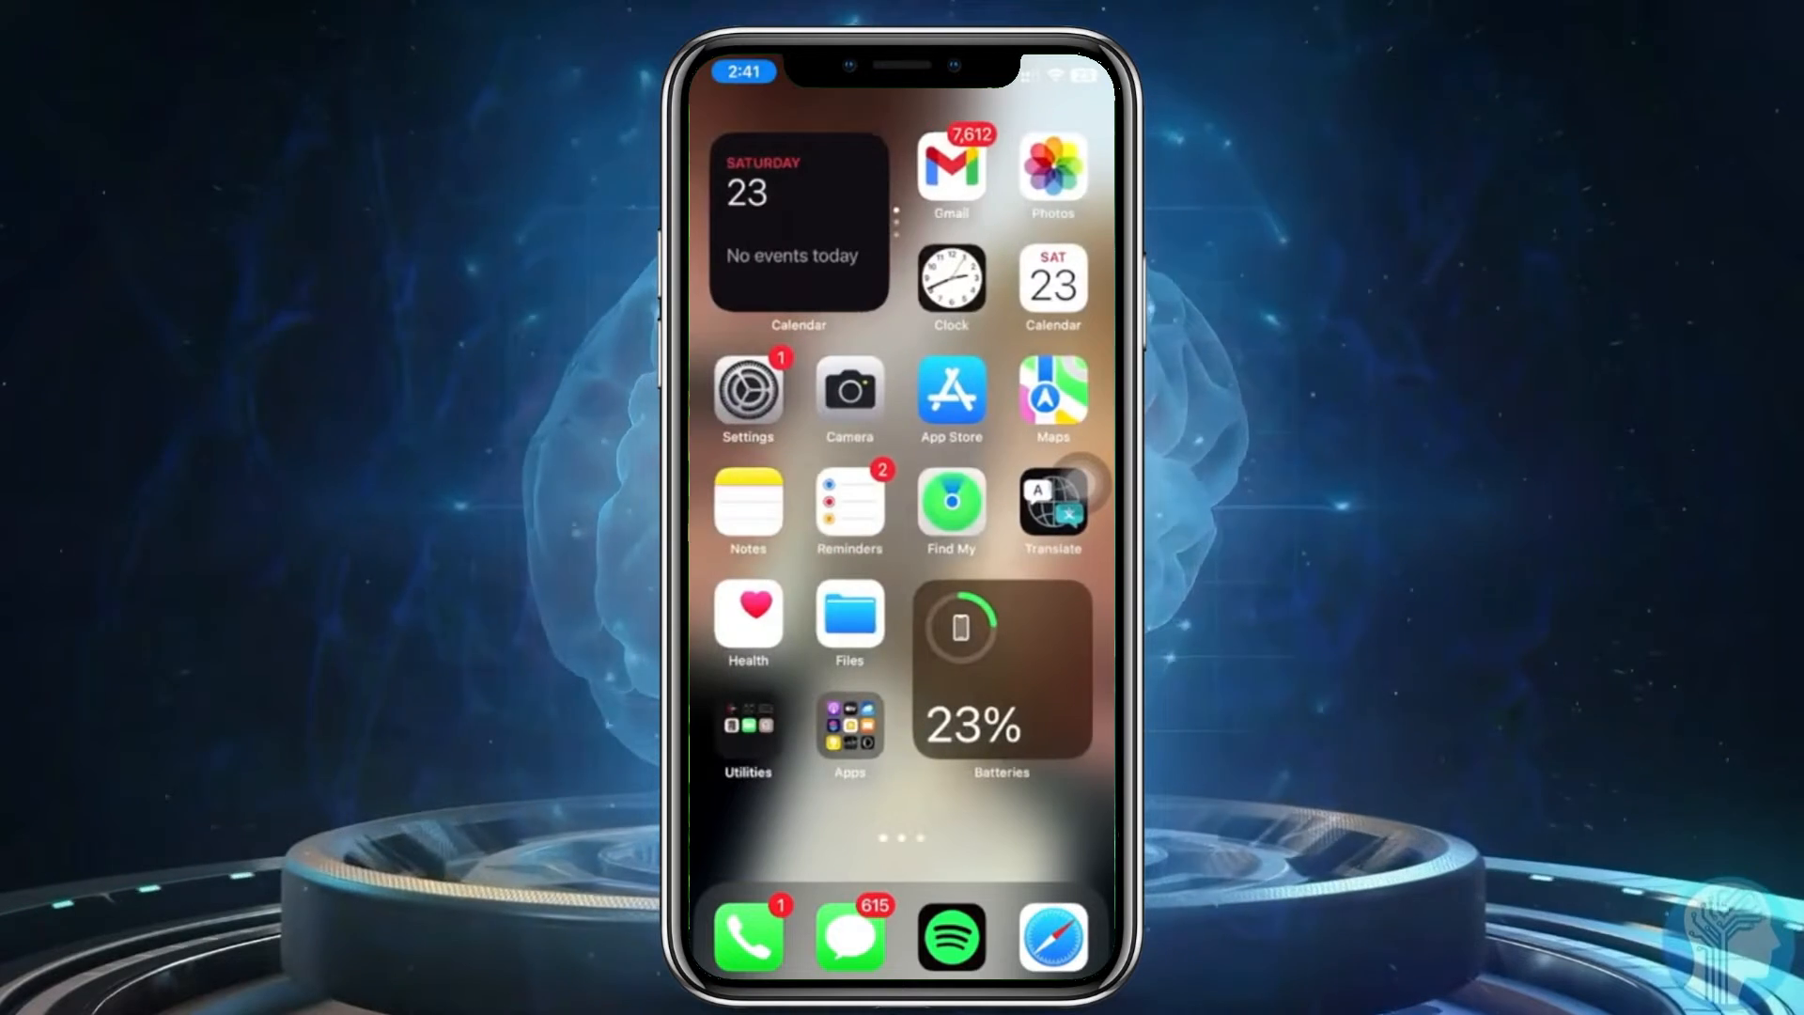
click(746, 389)
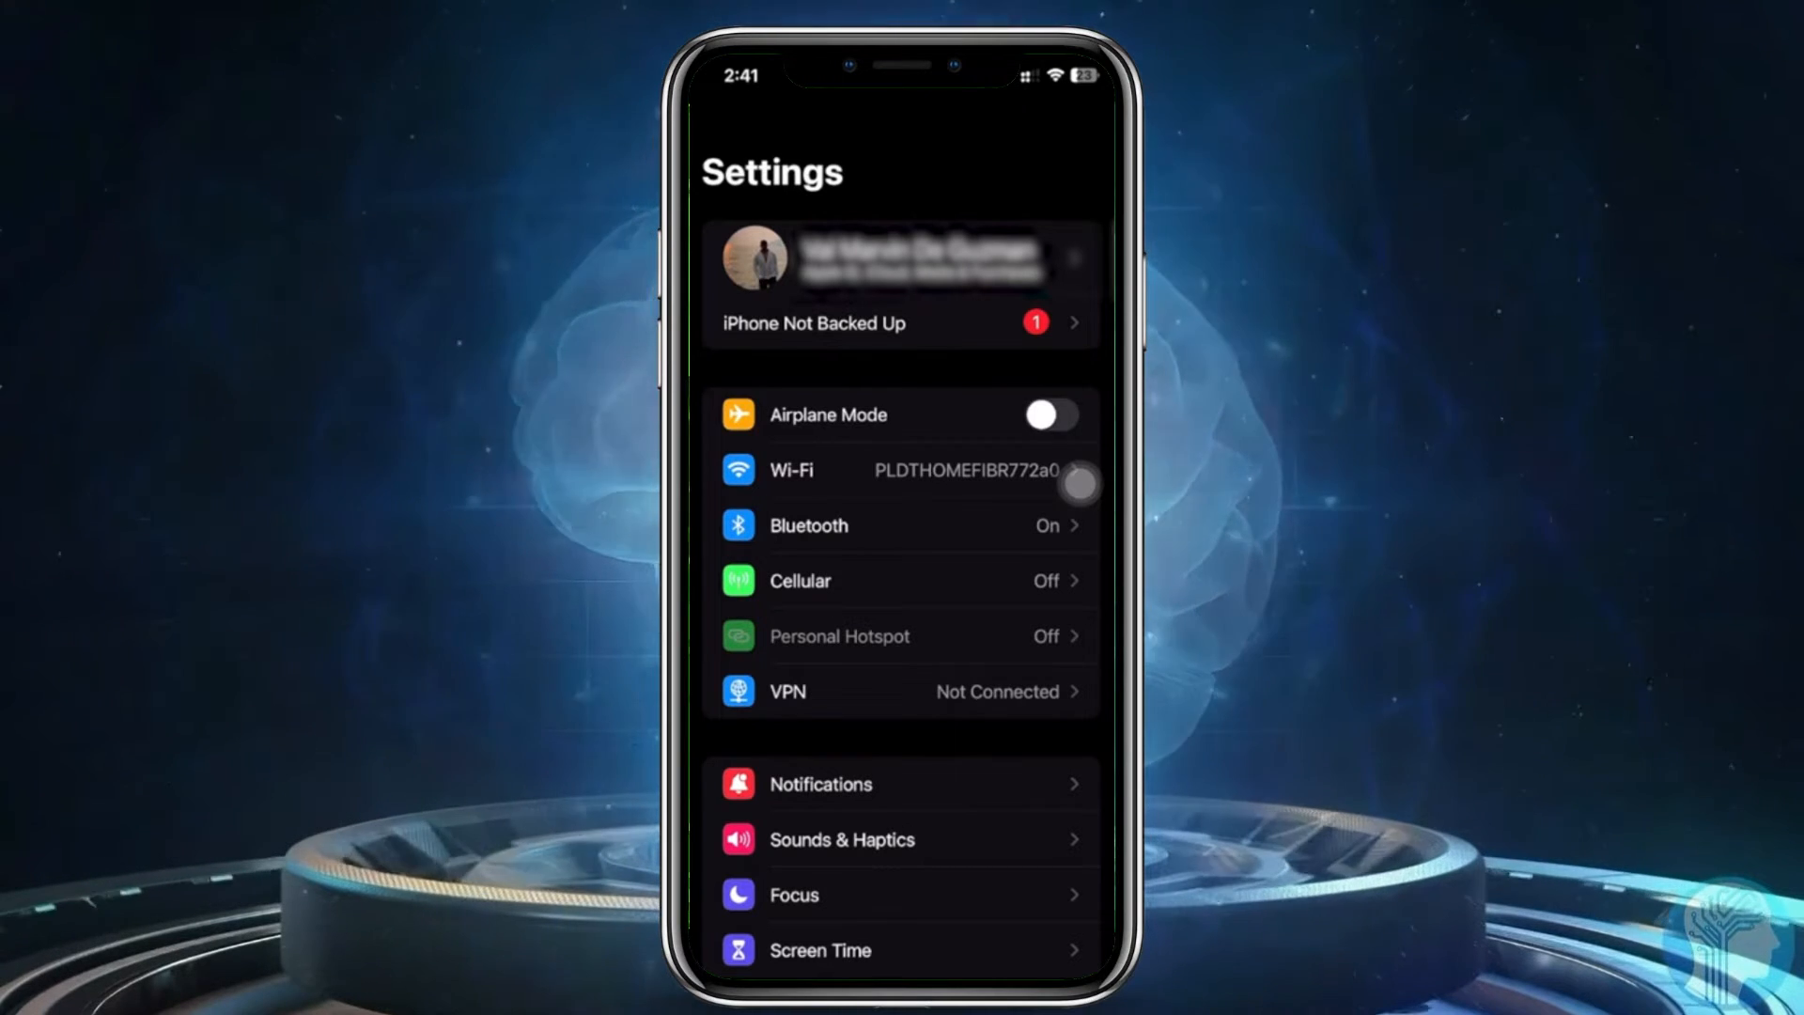
- Go to the Apple ID account page and scroll to the greyed-out Sign Out button
click(900, 260)
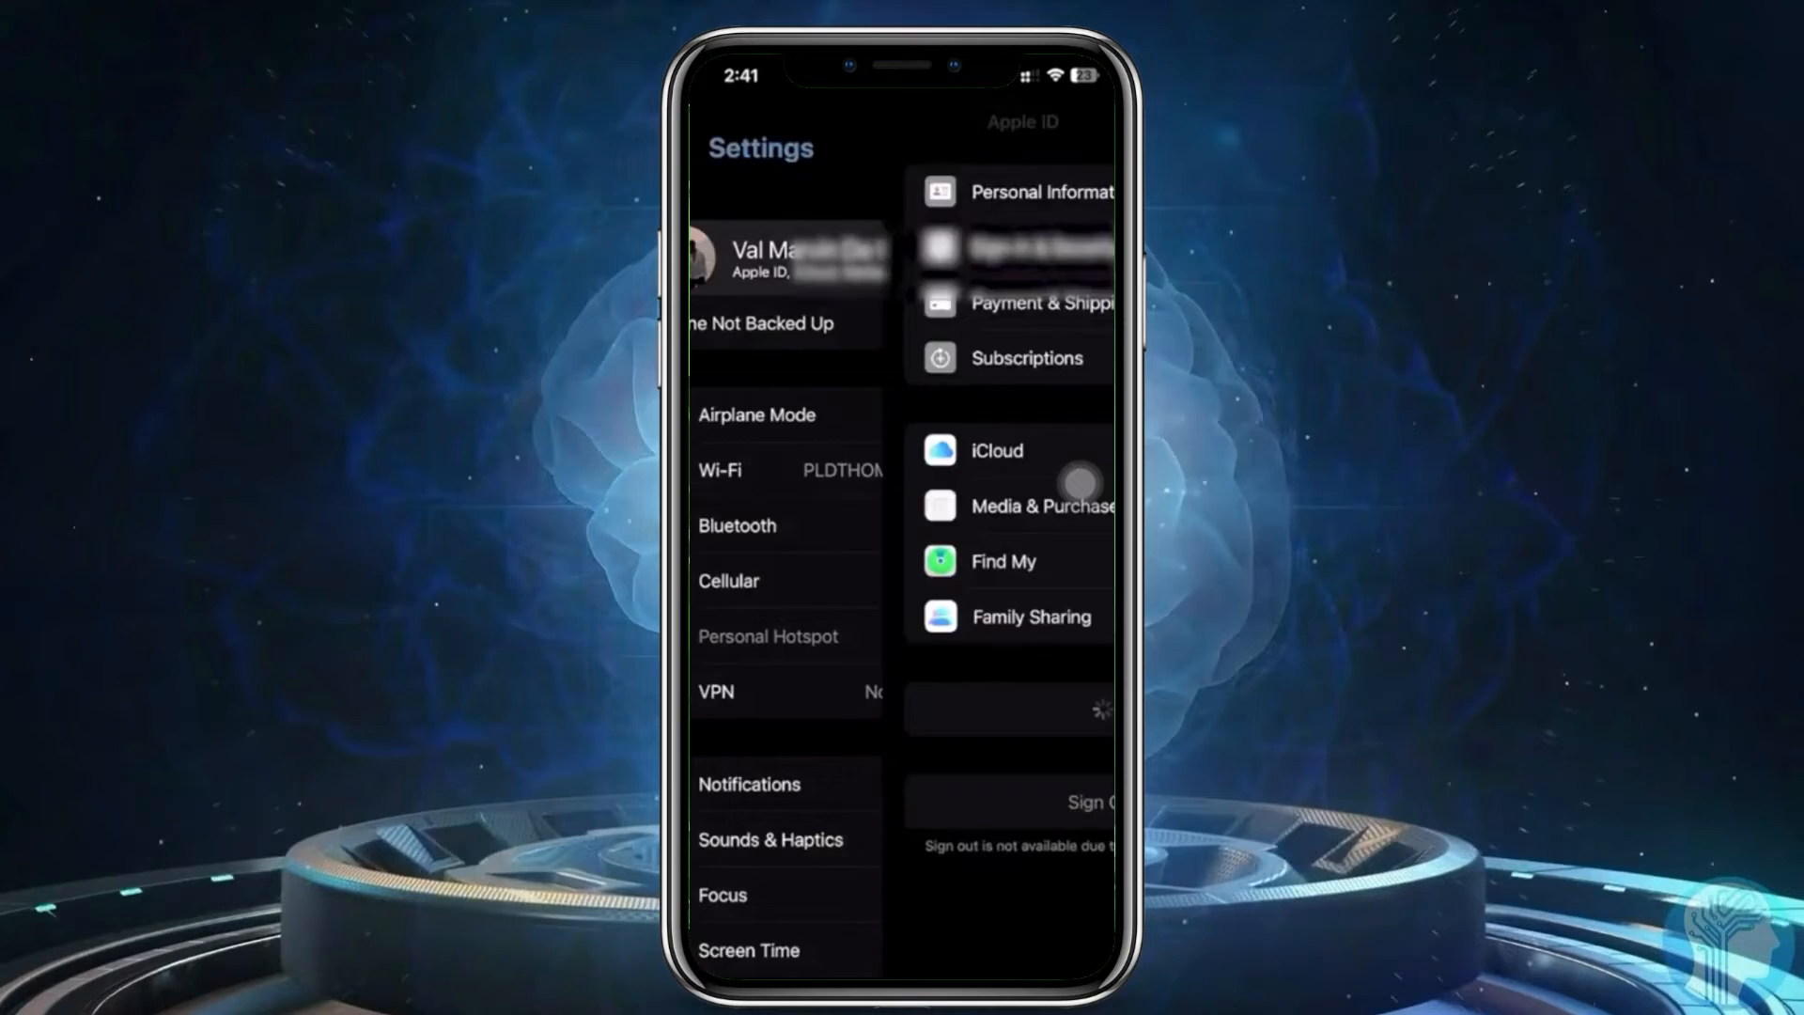
click(806, 259)
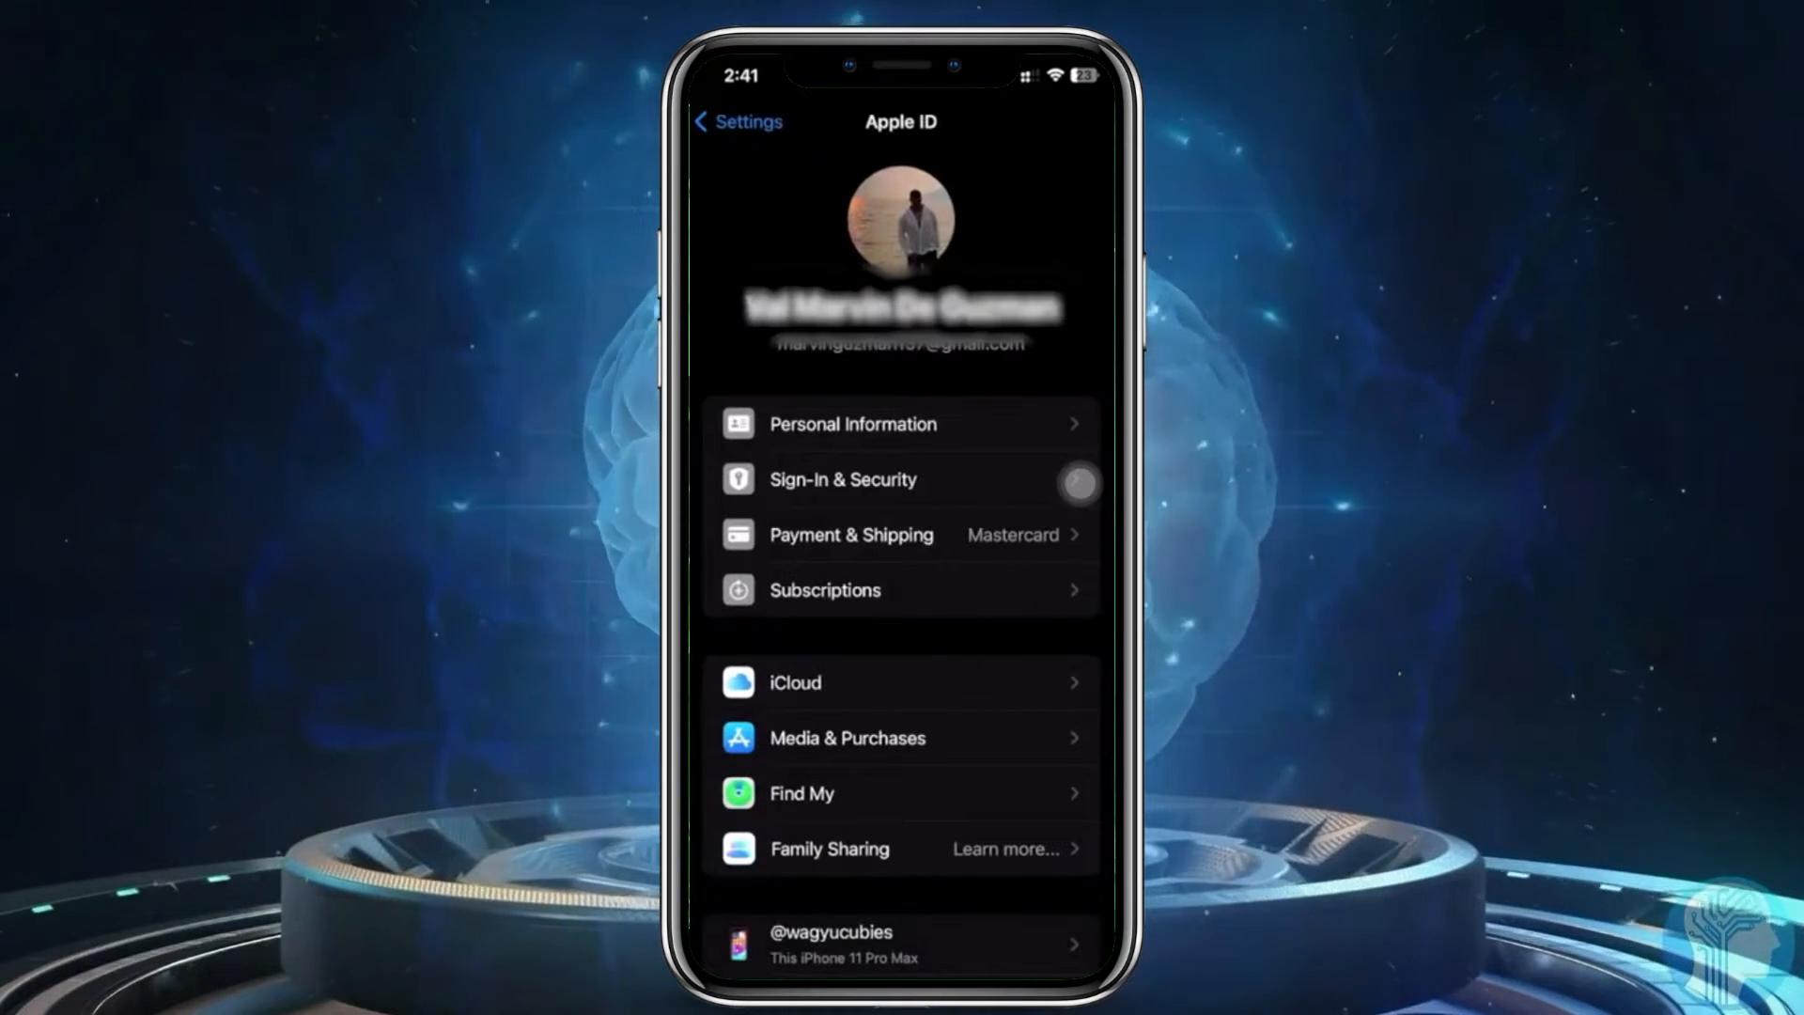
scroll(down, 3)
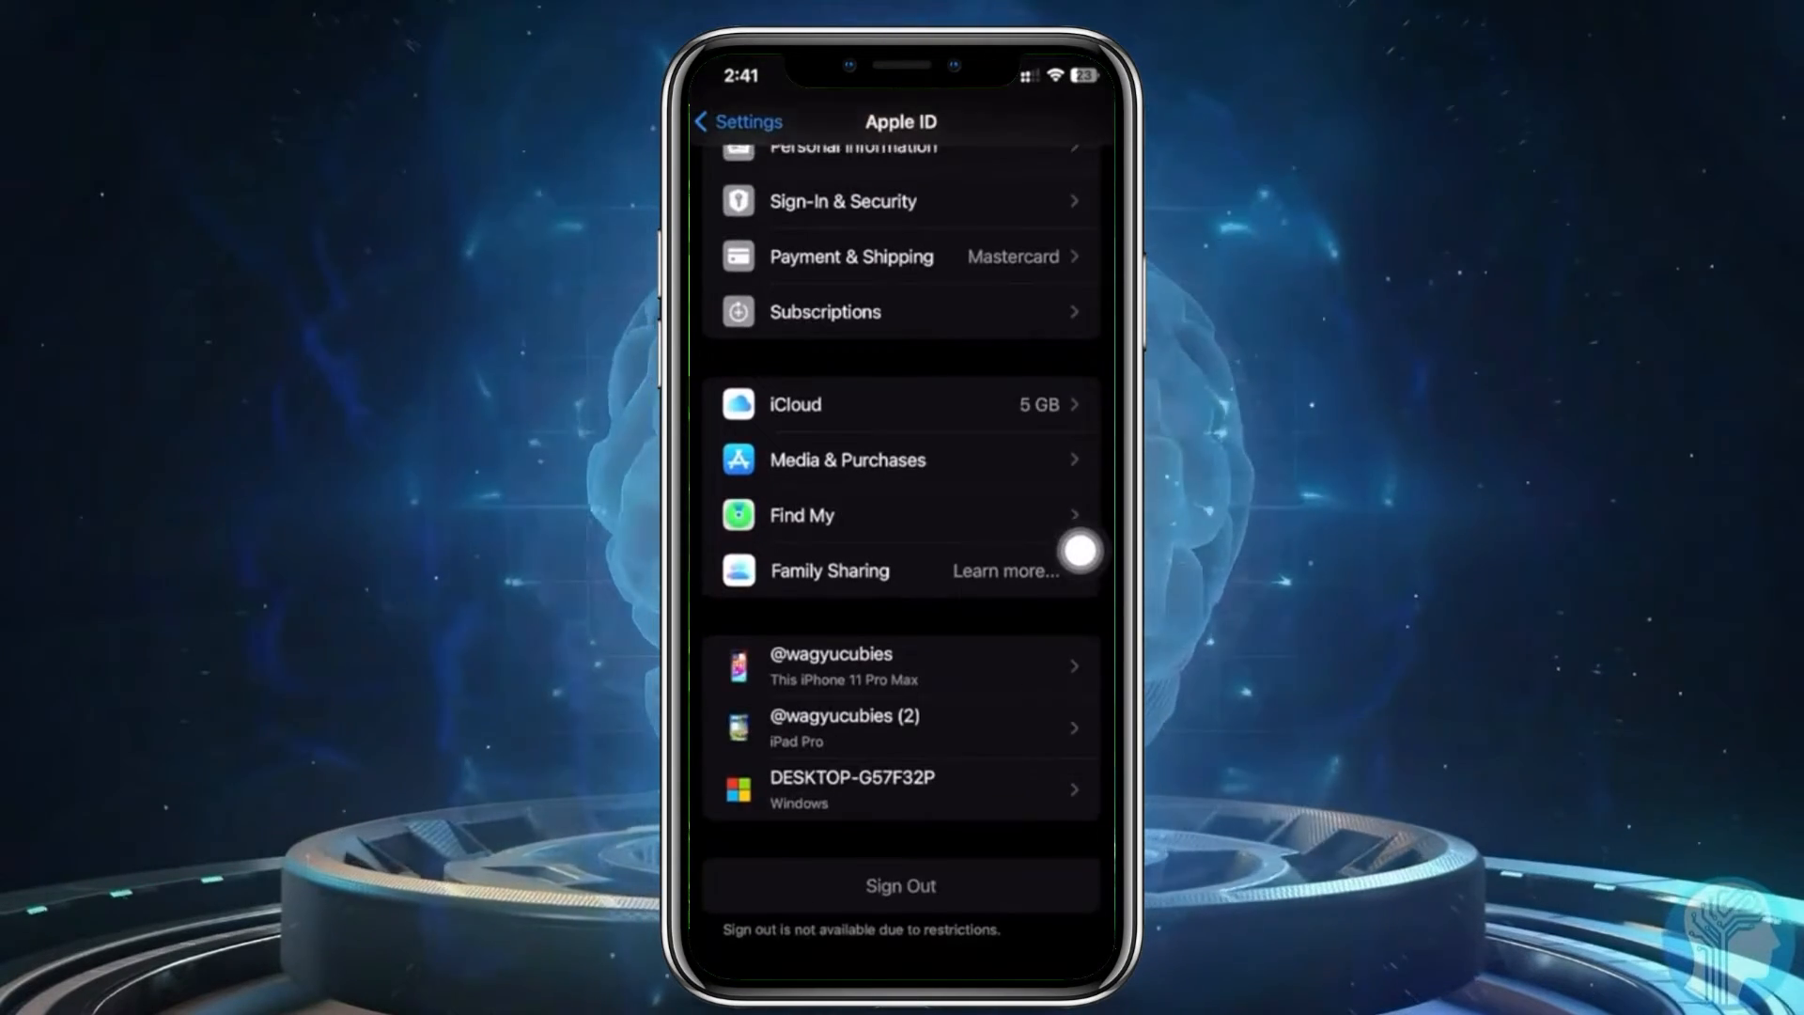
scroll(down, 3)
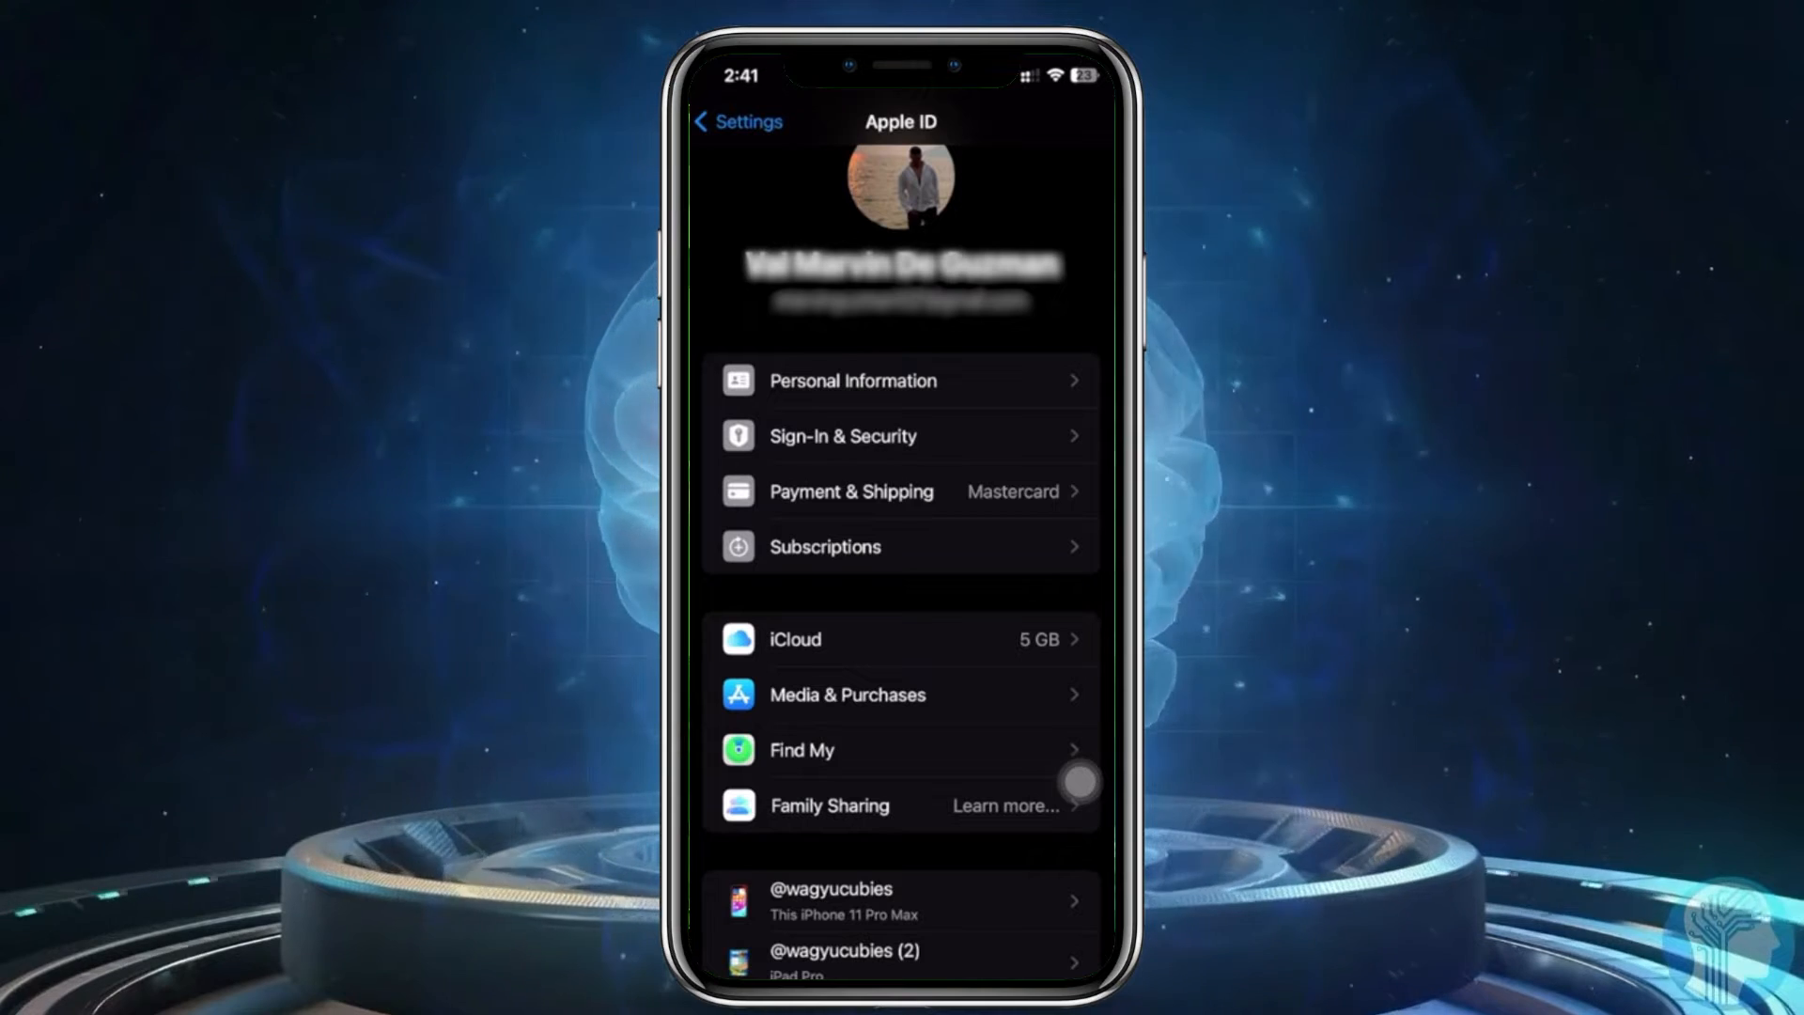
- Return to the main Settings list and scroll down to locate Screen Time
click(737, 120)
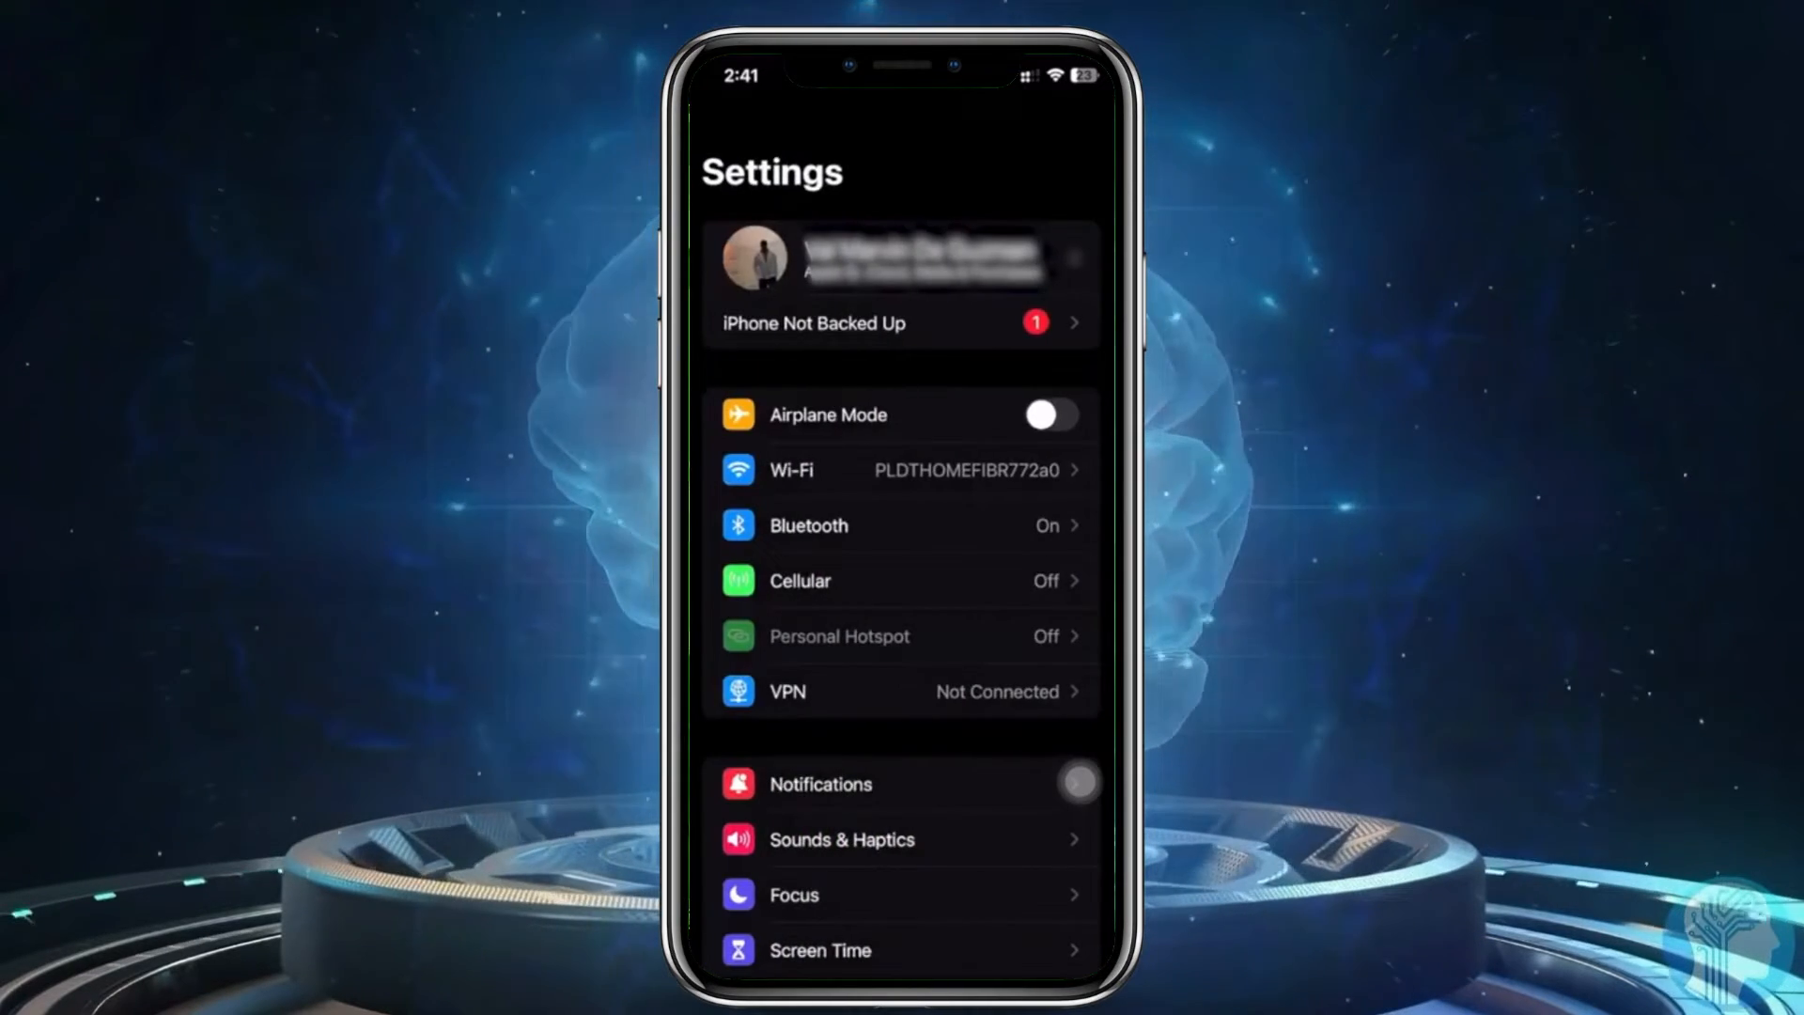
scroll(down, 3)
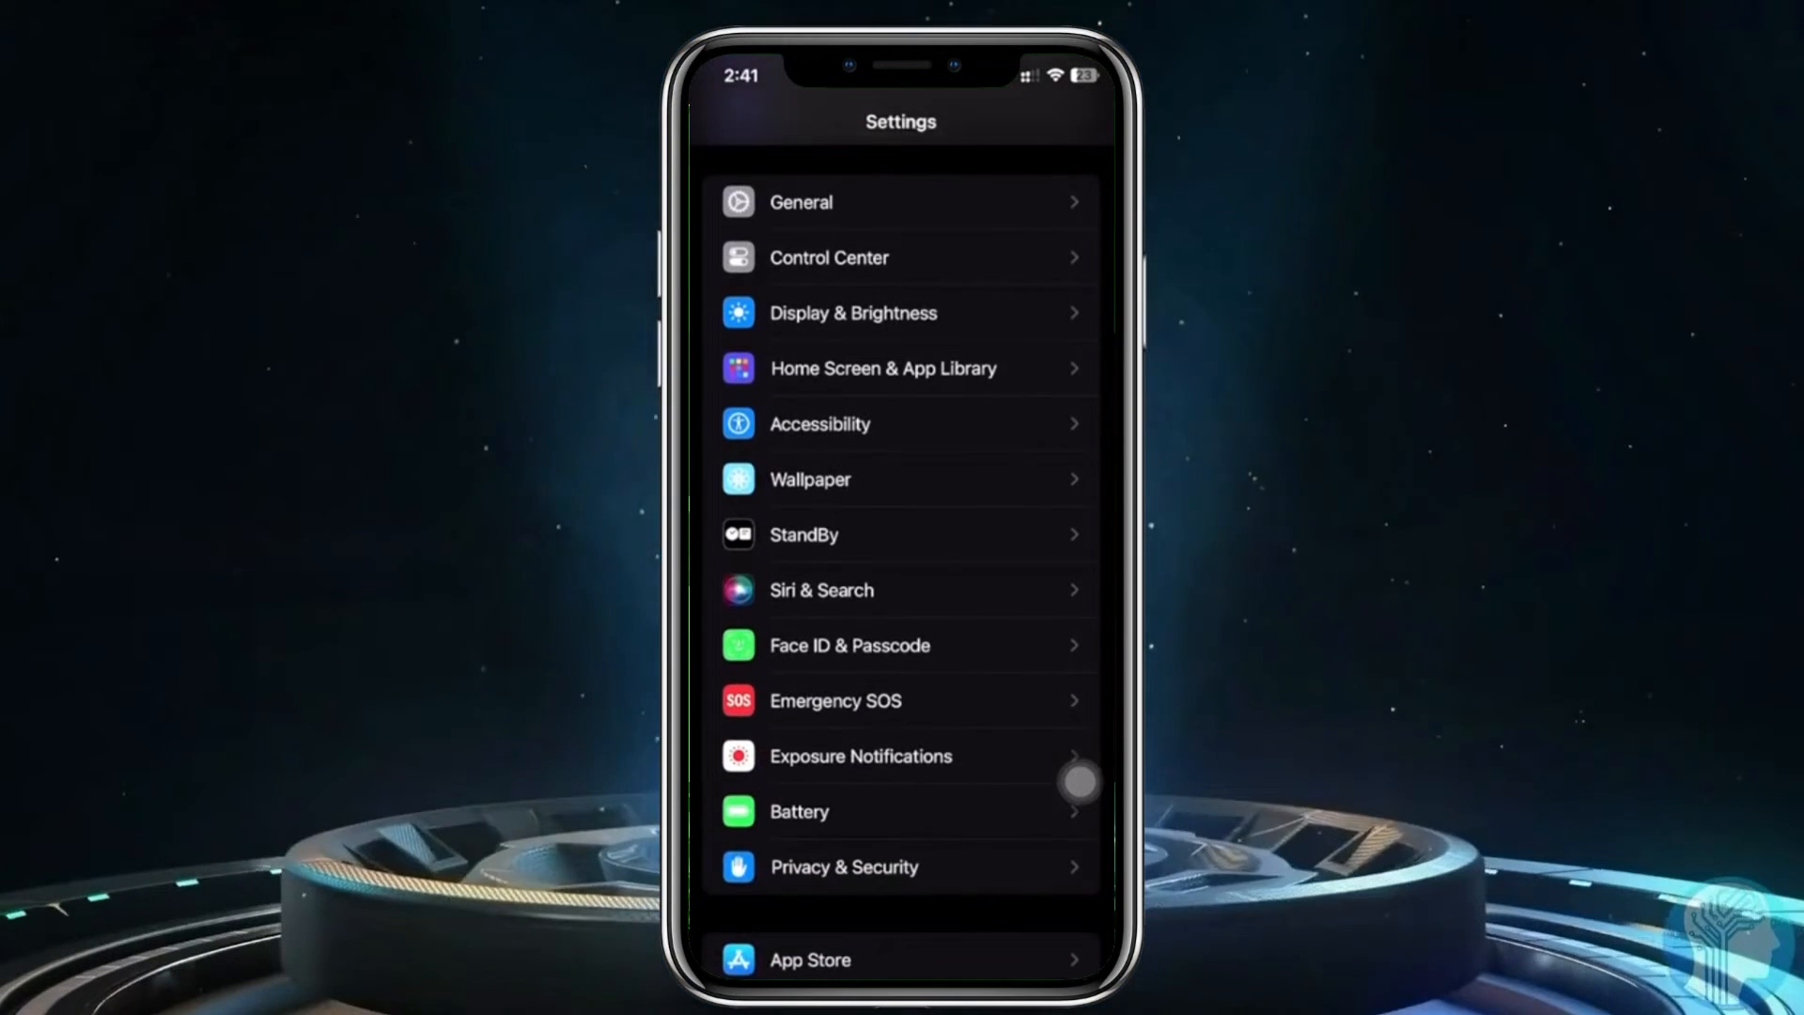
scroll(down, 3)
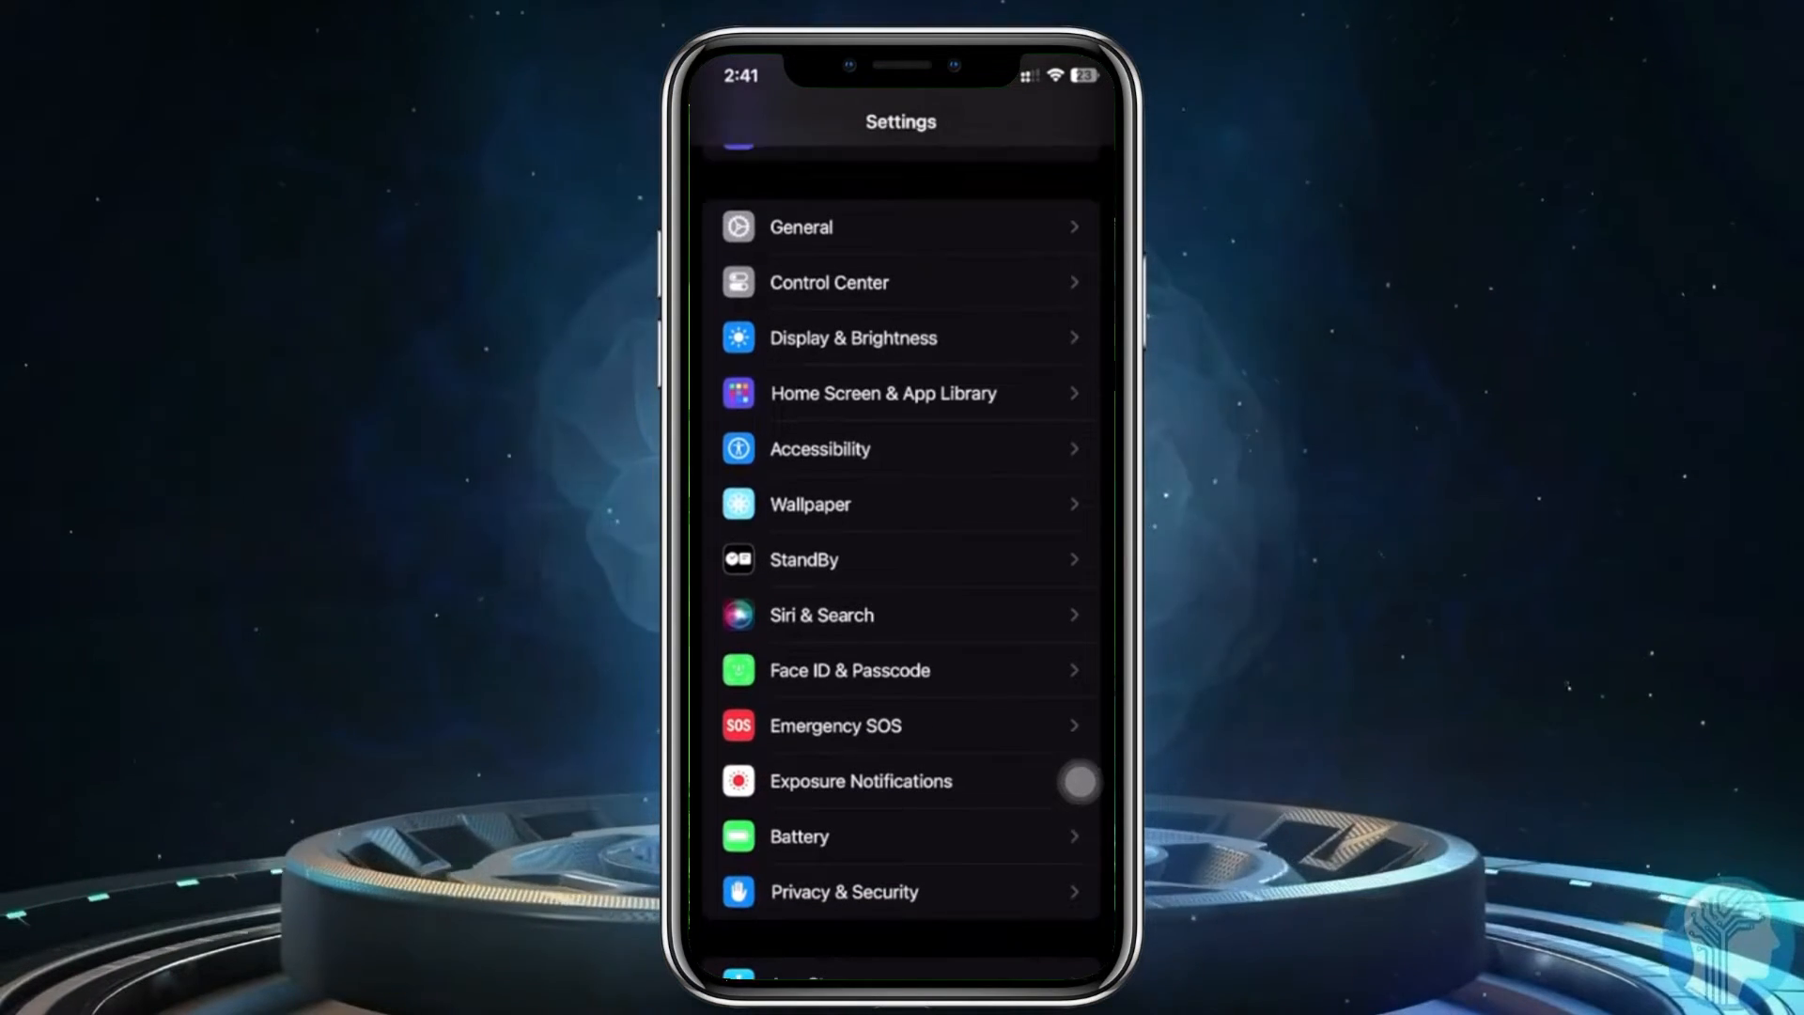
scroll(down, 3)
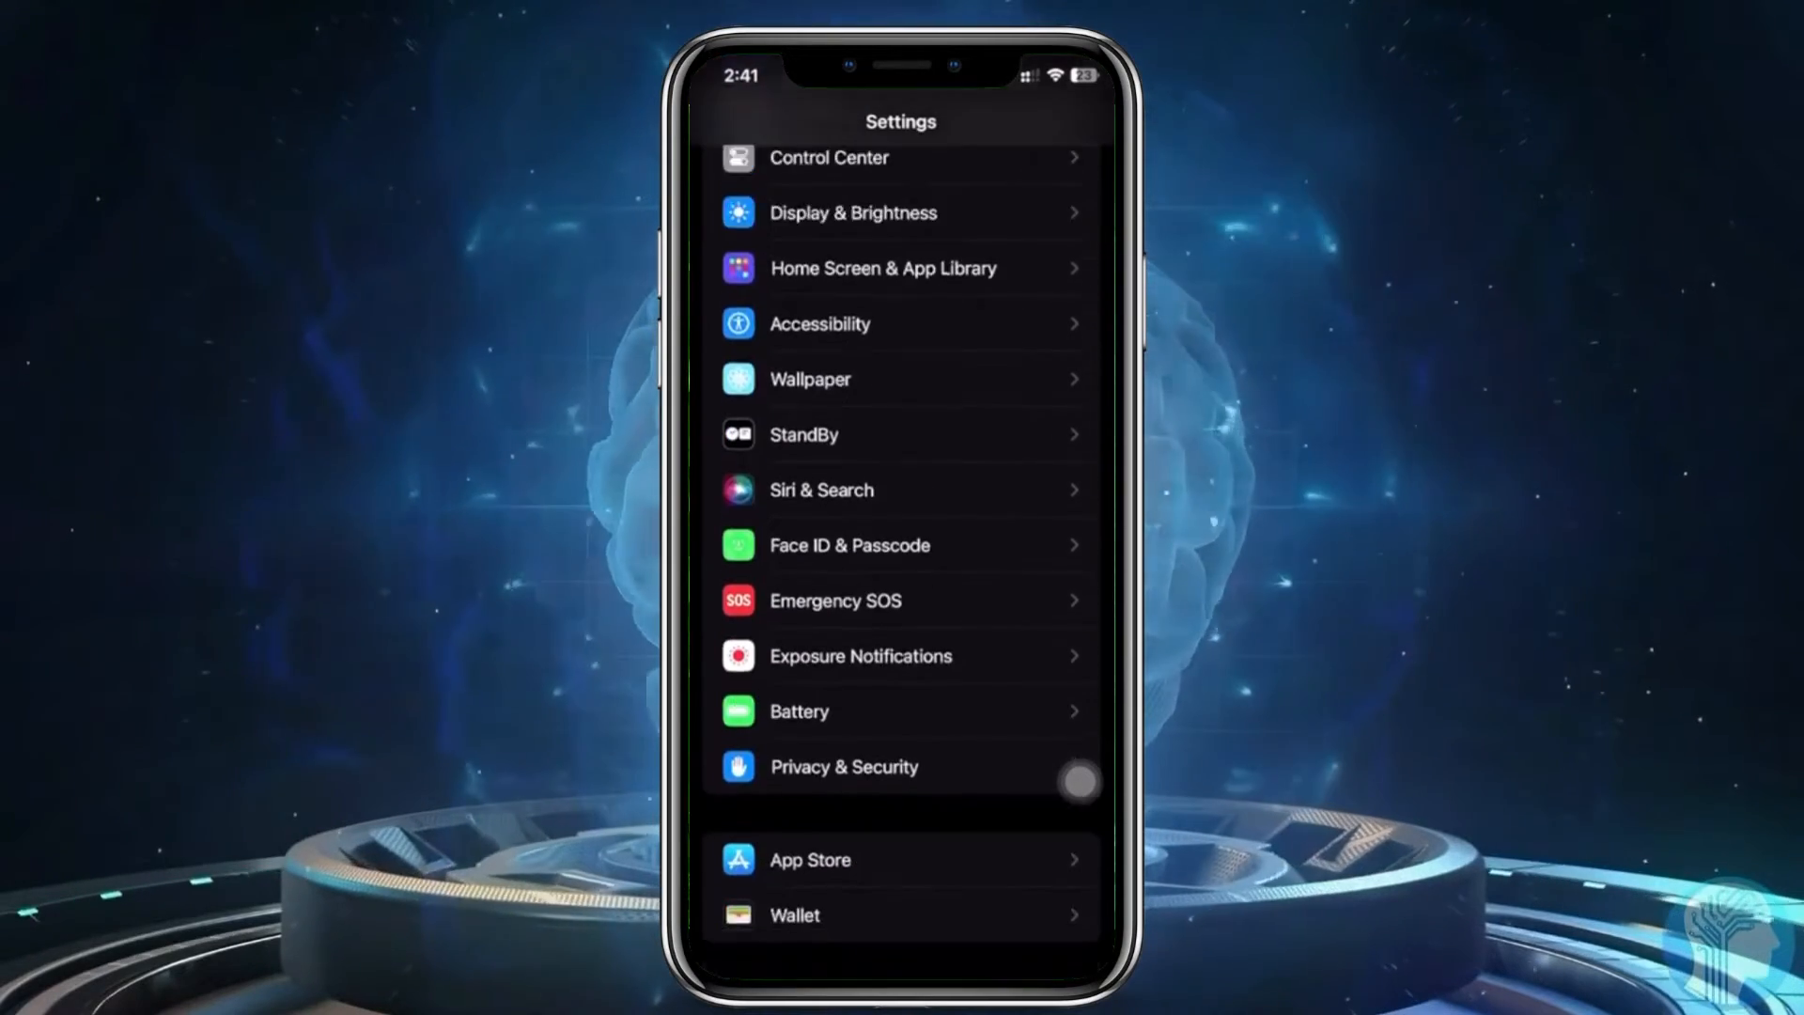
scroll(down, 3)
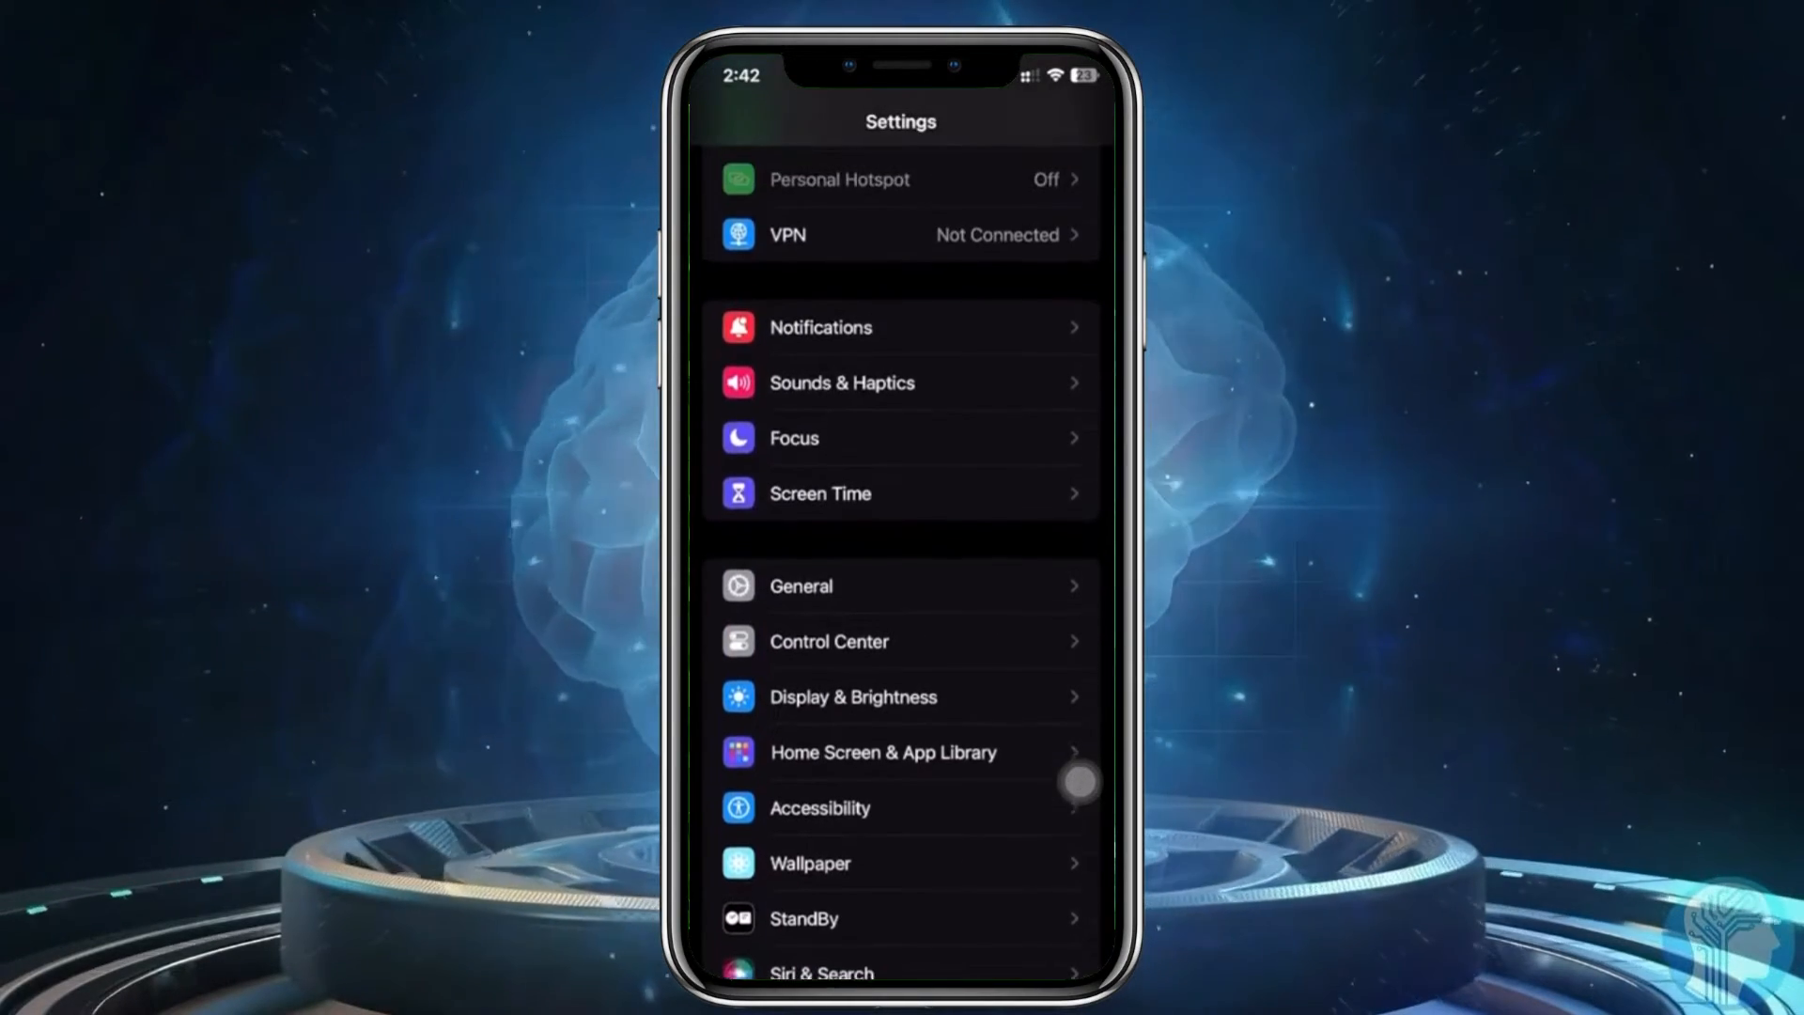
scroll(down, 3)
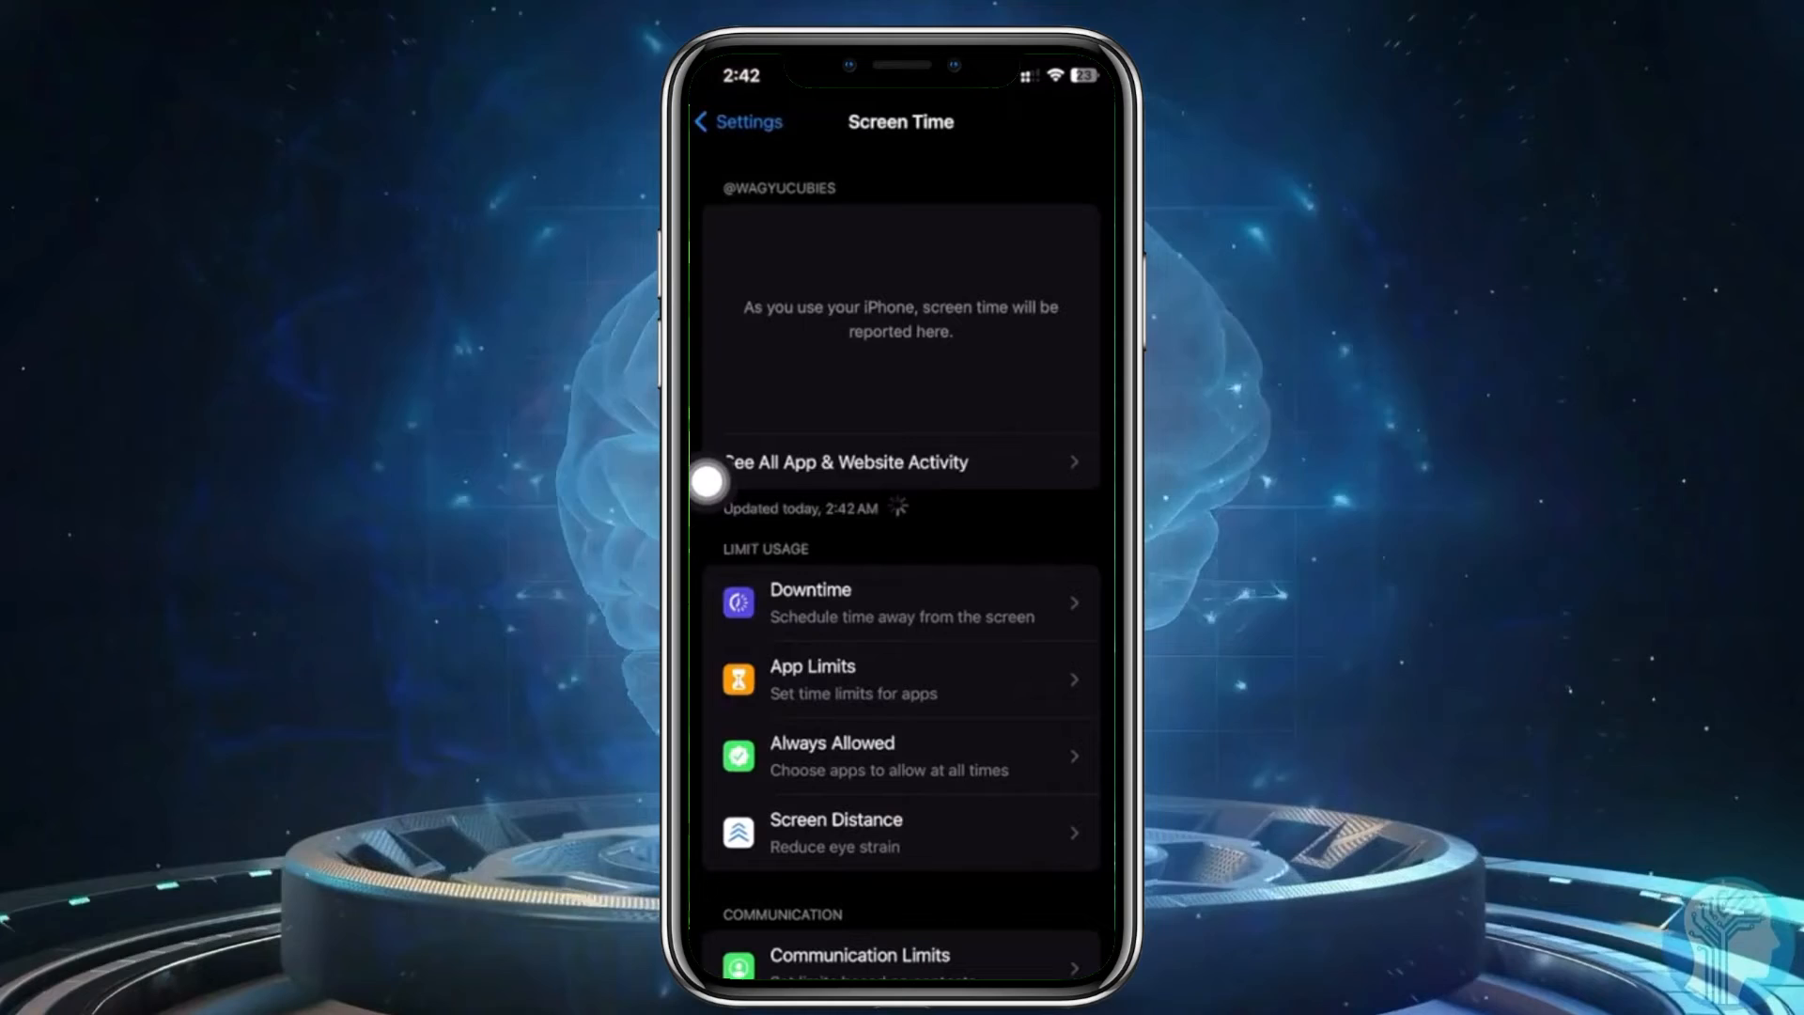
- In Screen Time, use Change Screen Time Passcode to turn the passcode off
scroll(down, 3)
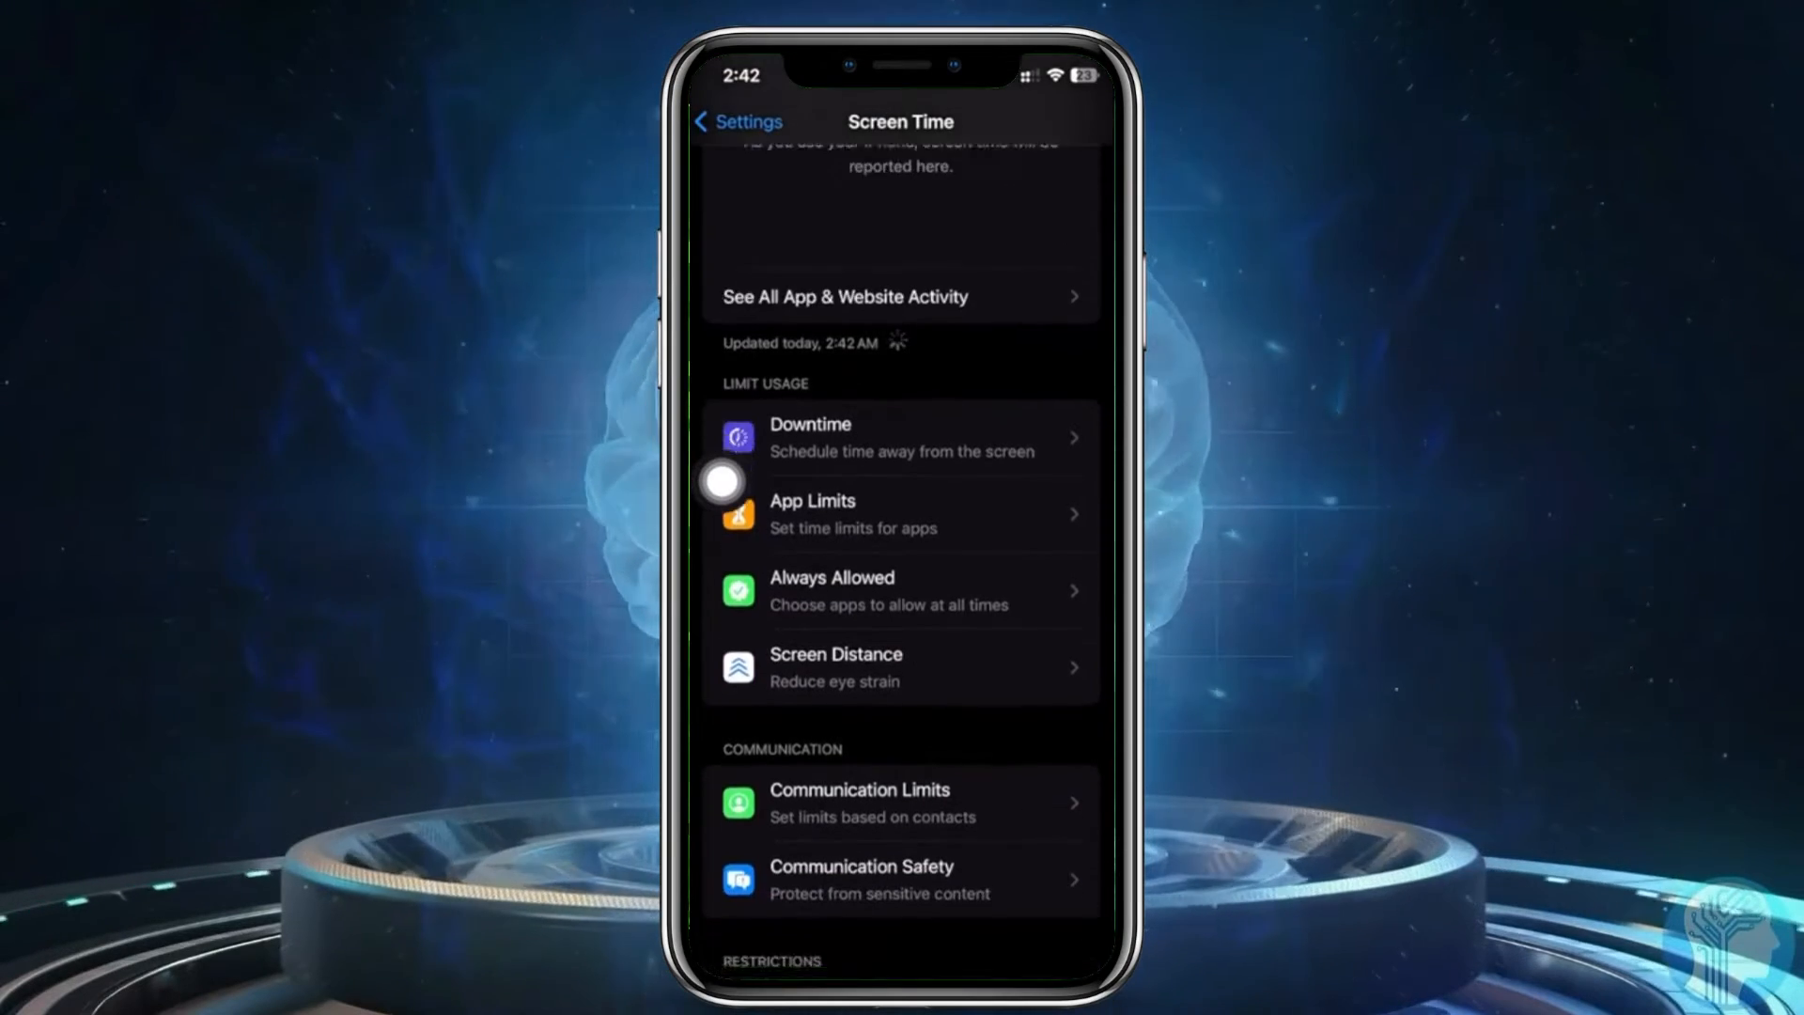
scroll(down, 3)
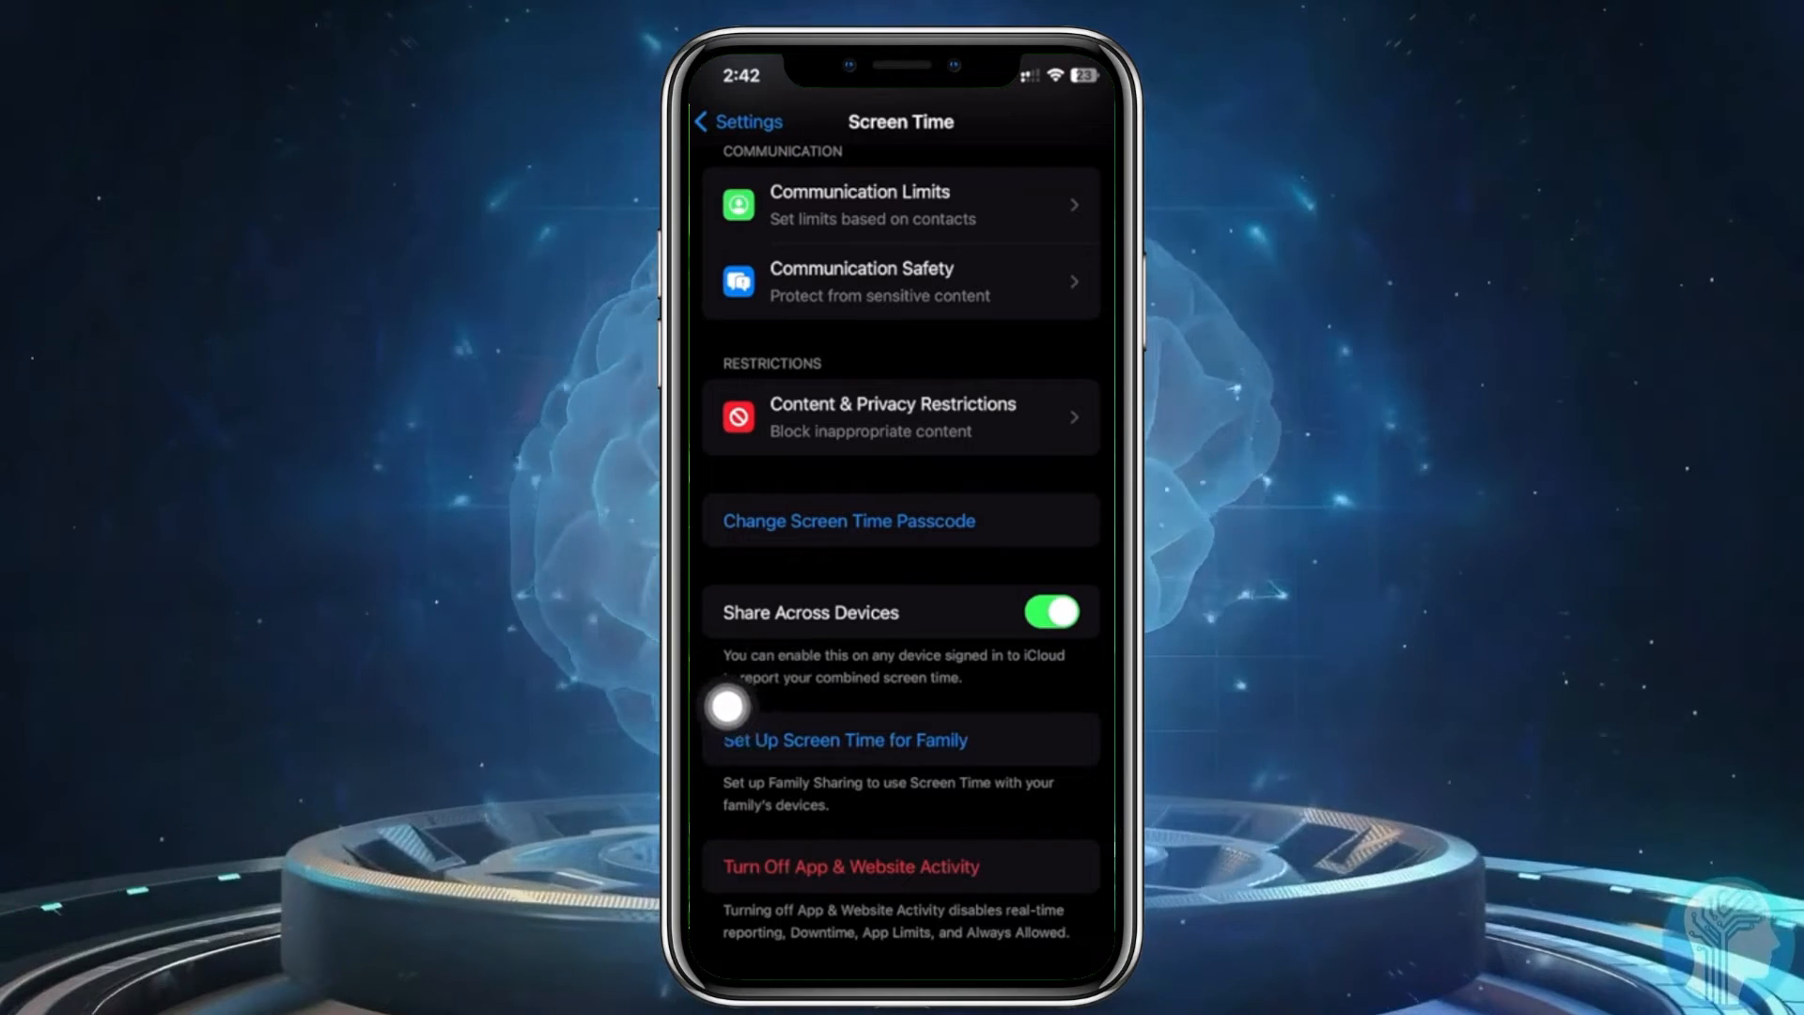
click(848, 521)
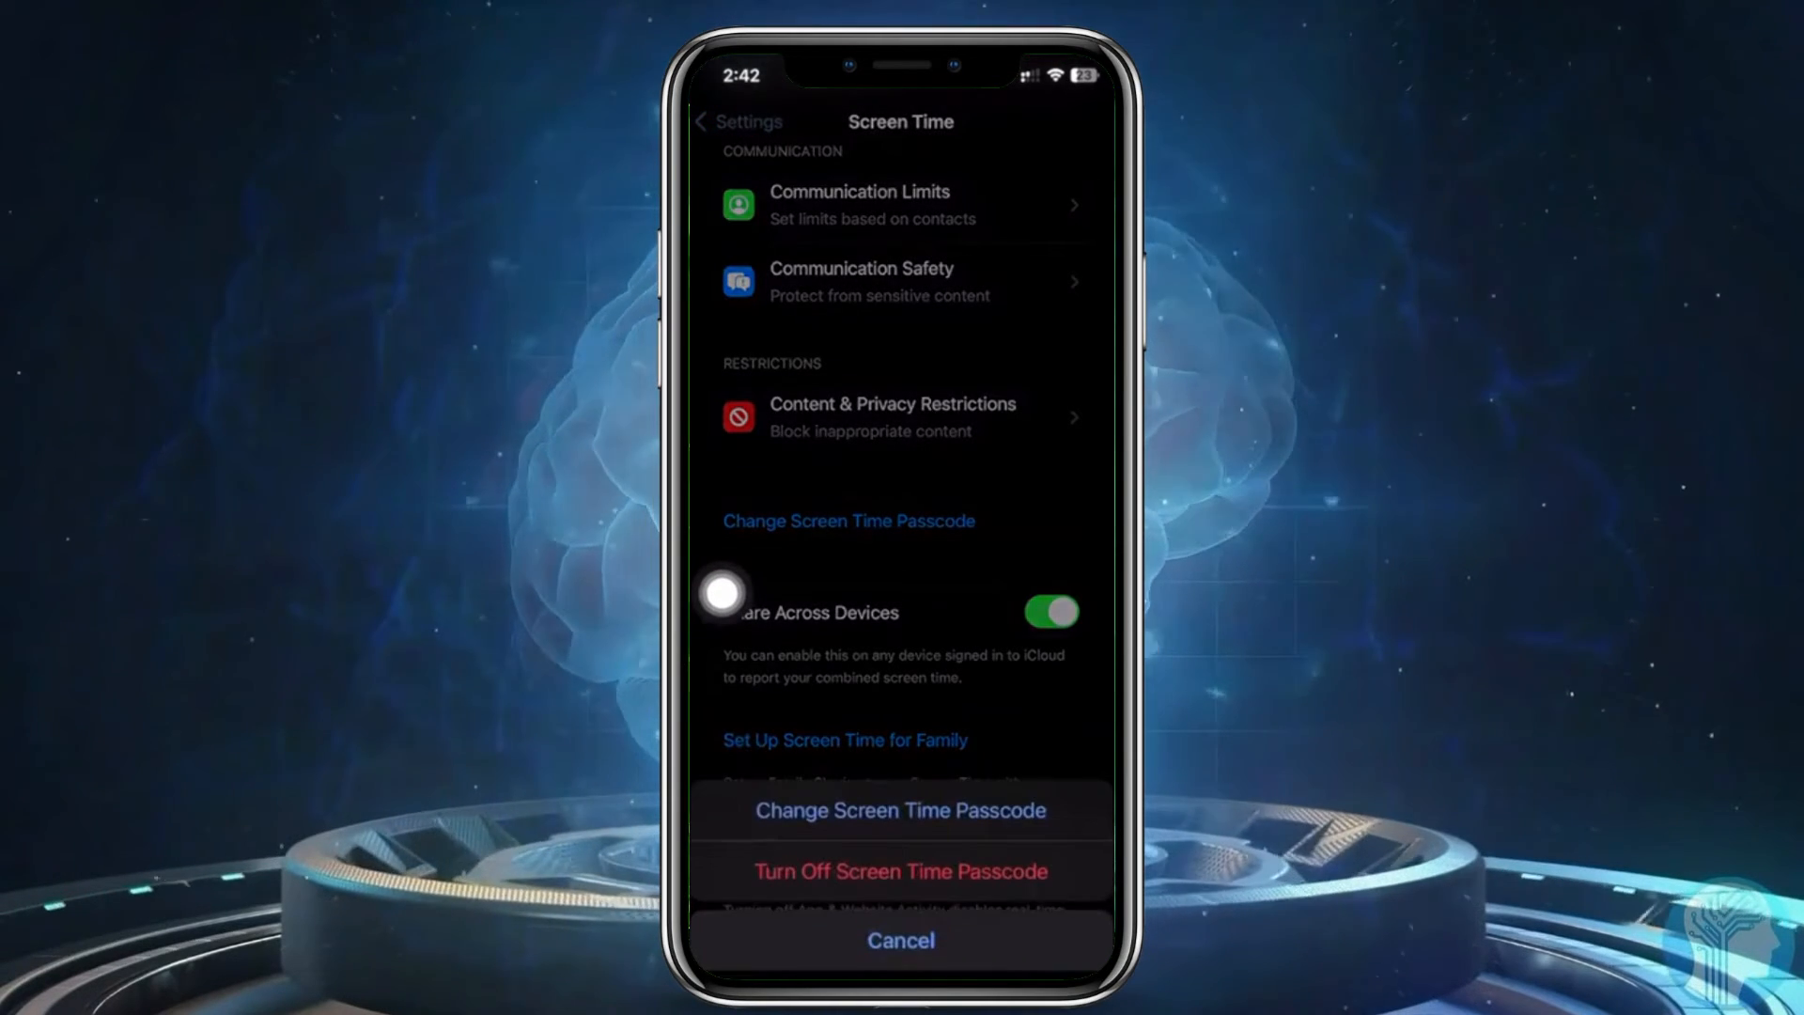
mouse_move(749, 851)
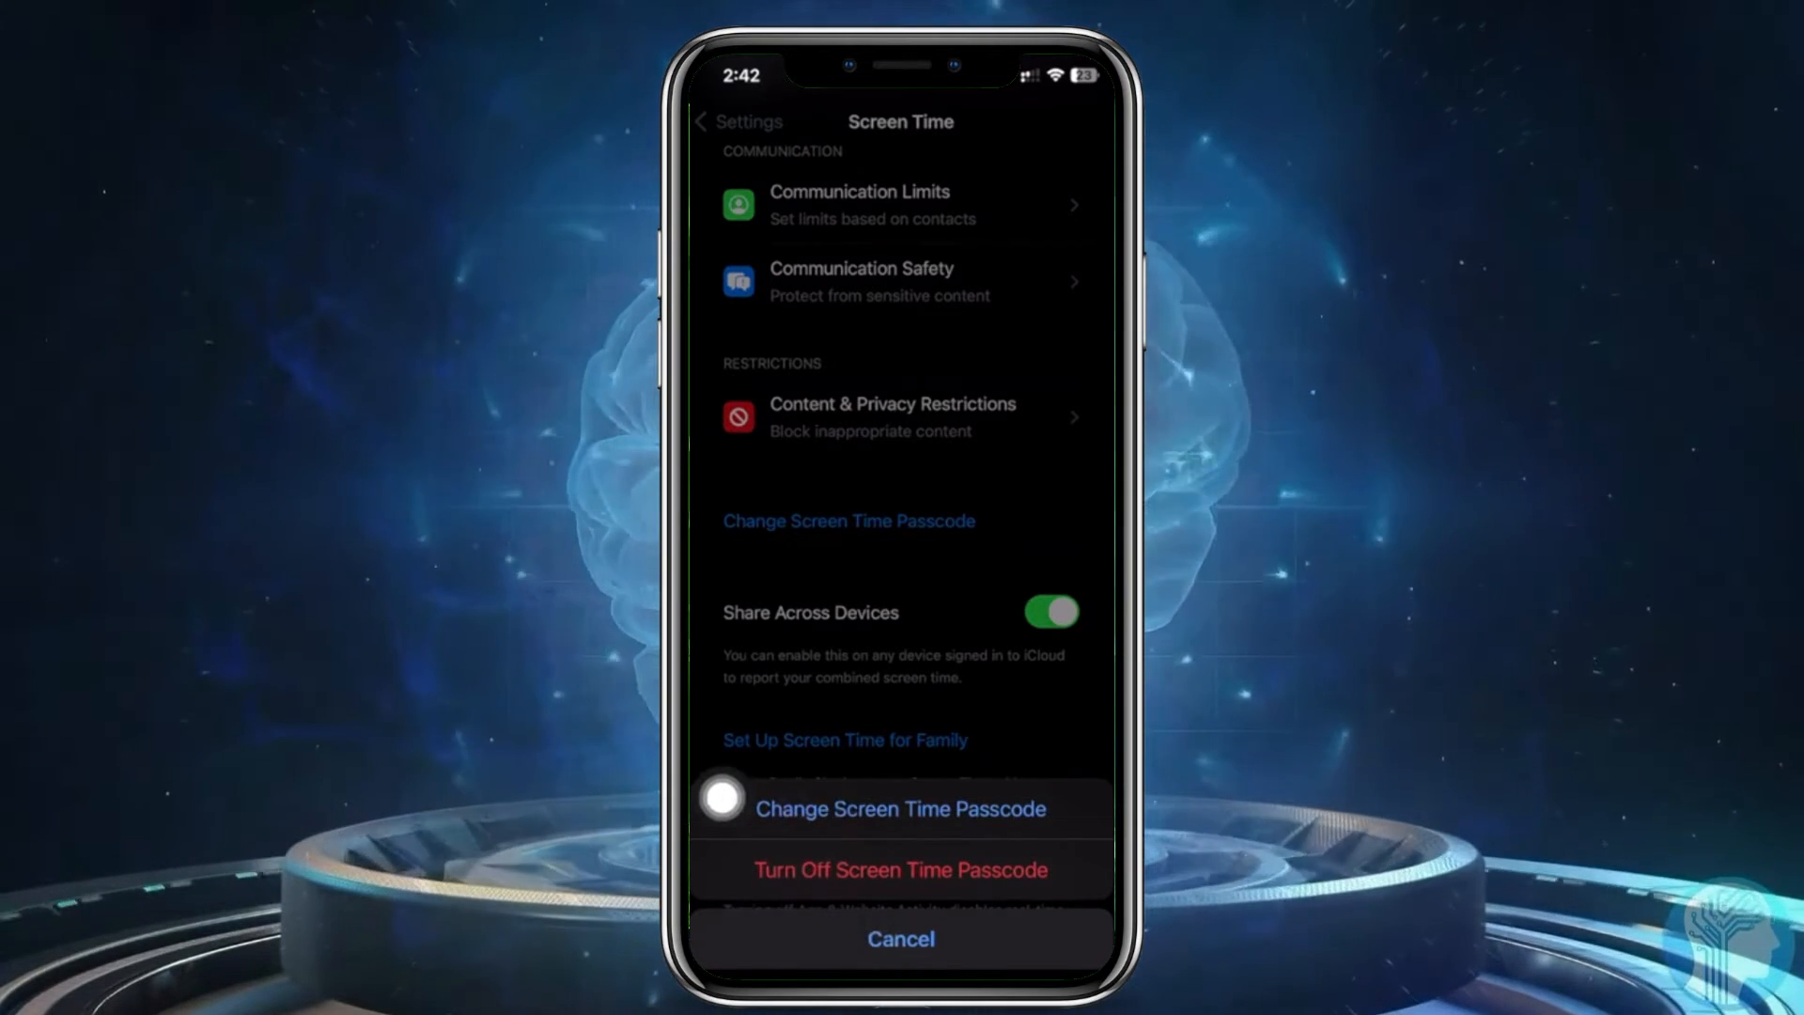
click(900, 868)
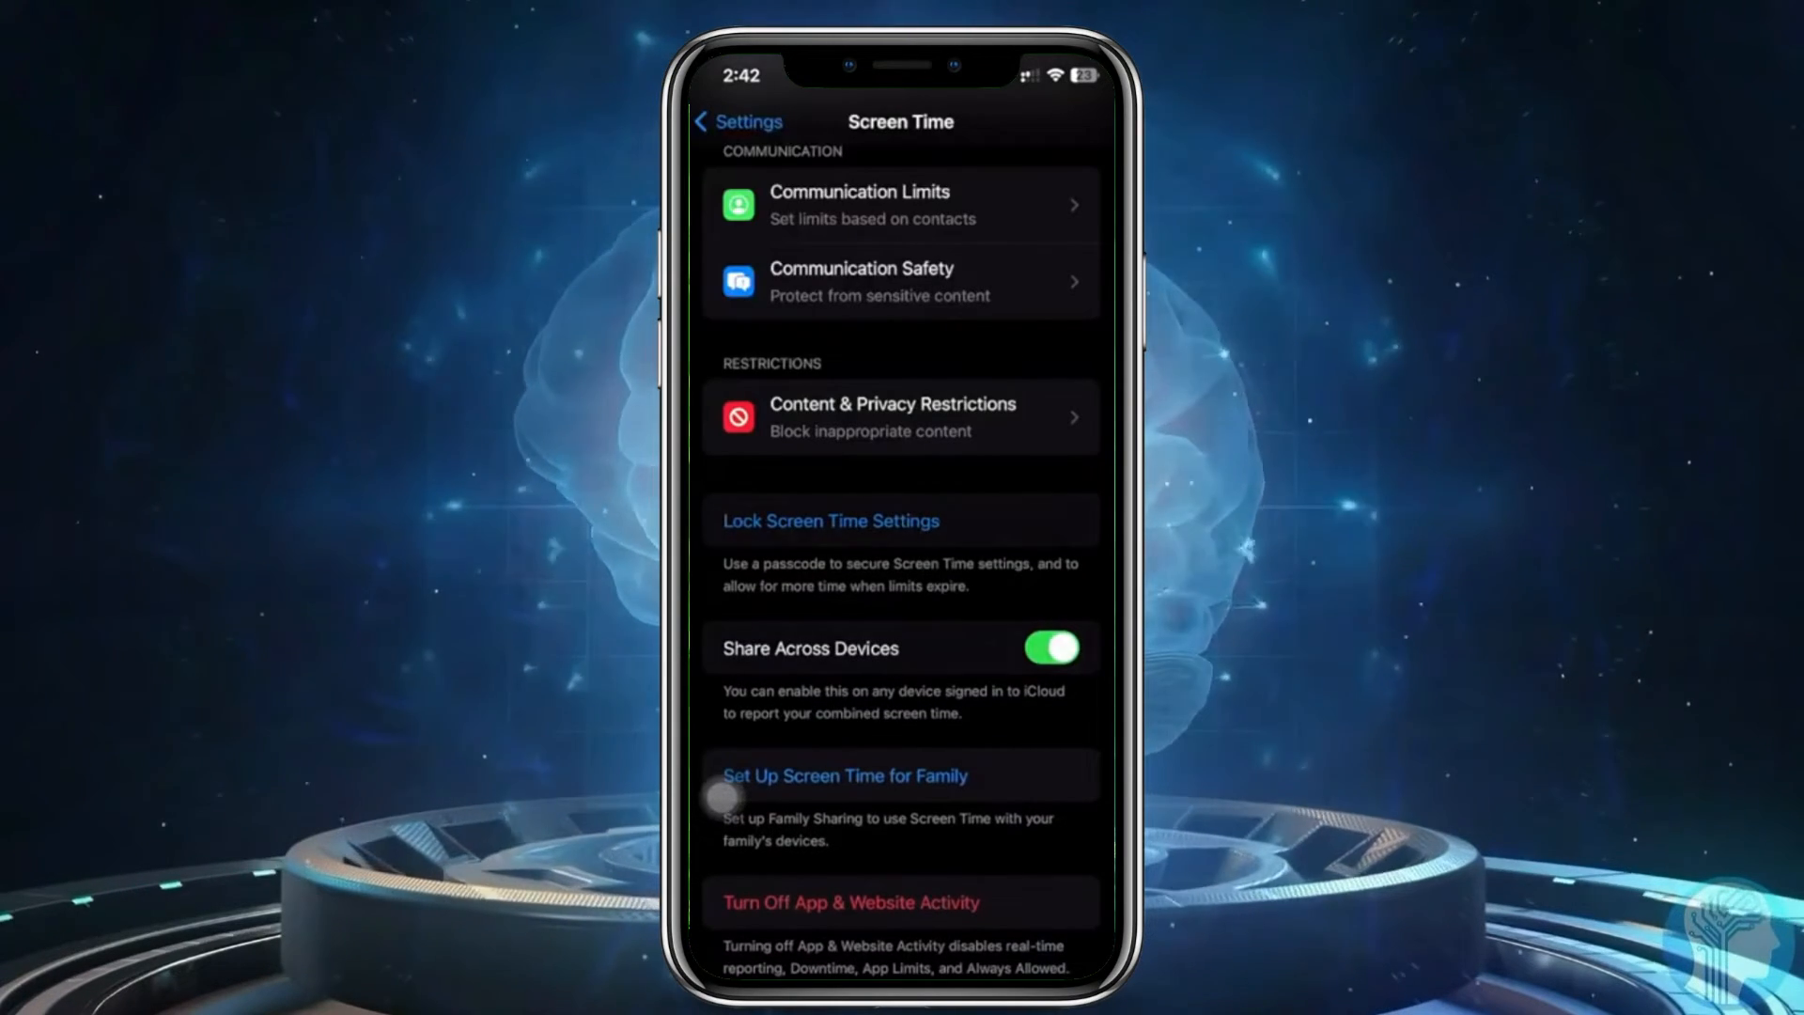
scroll(down, 3)
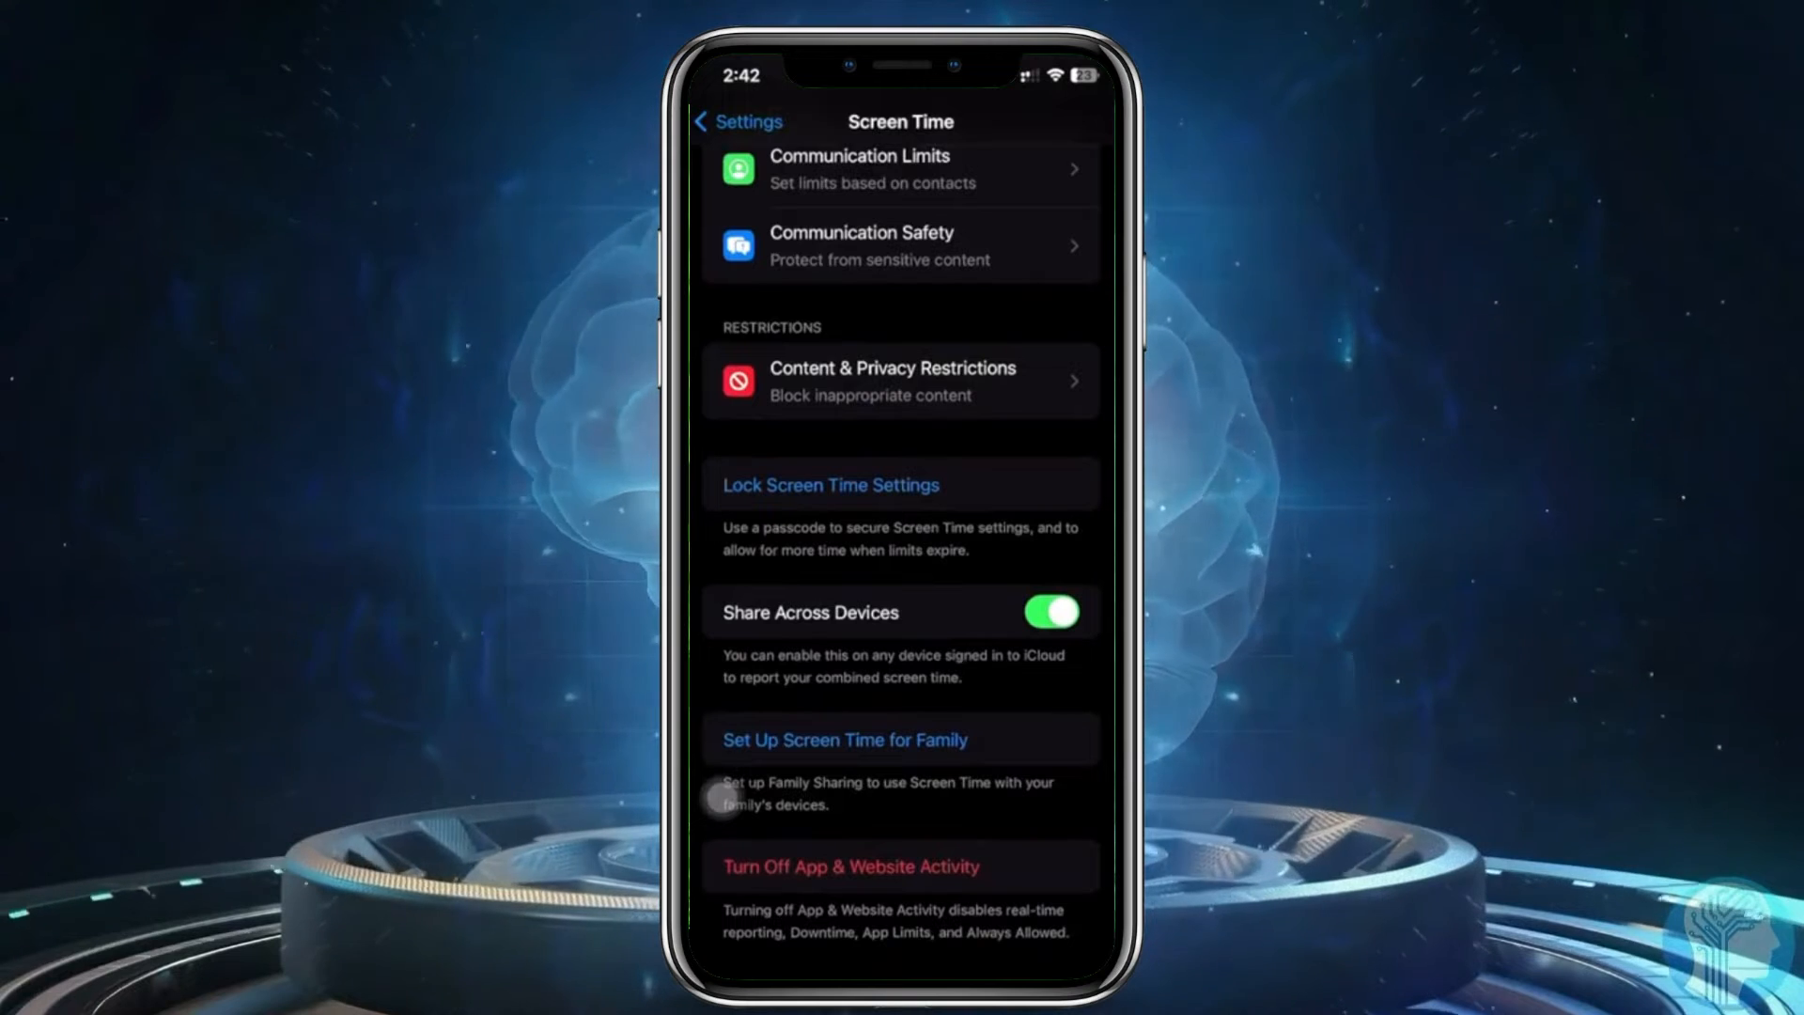
click(900, 866)
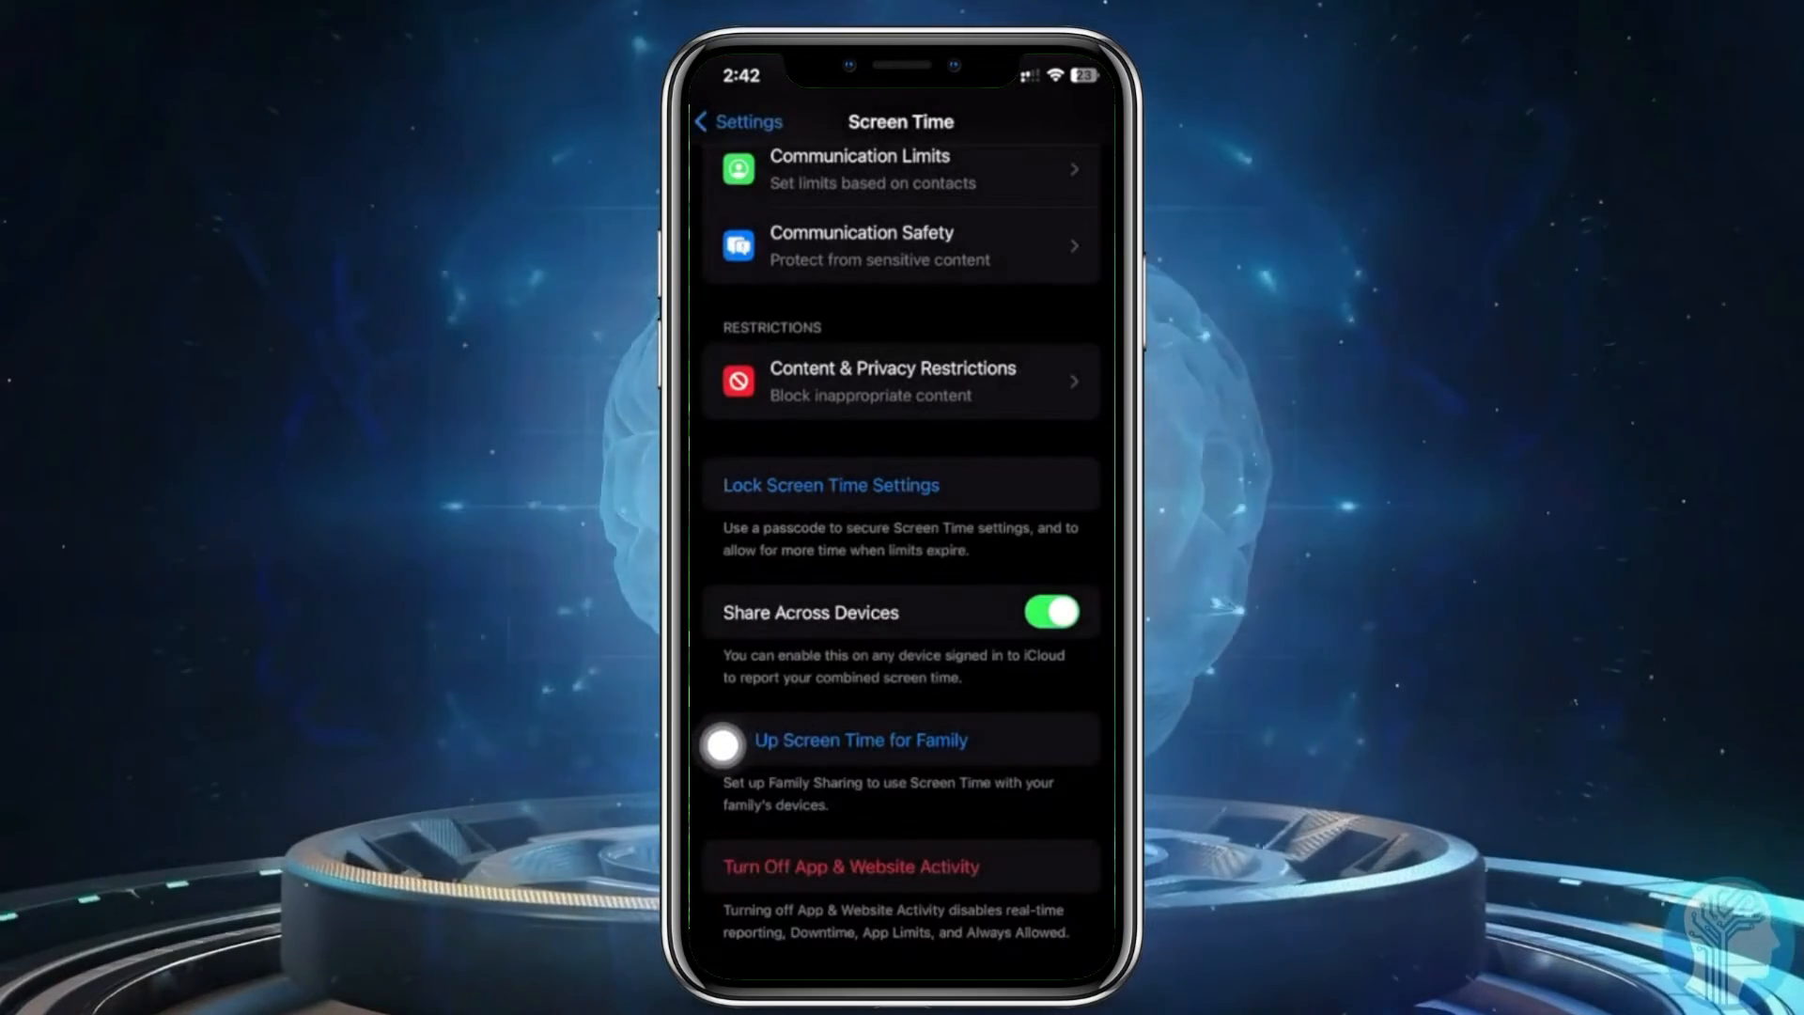
click(737, 121)
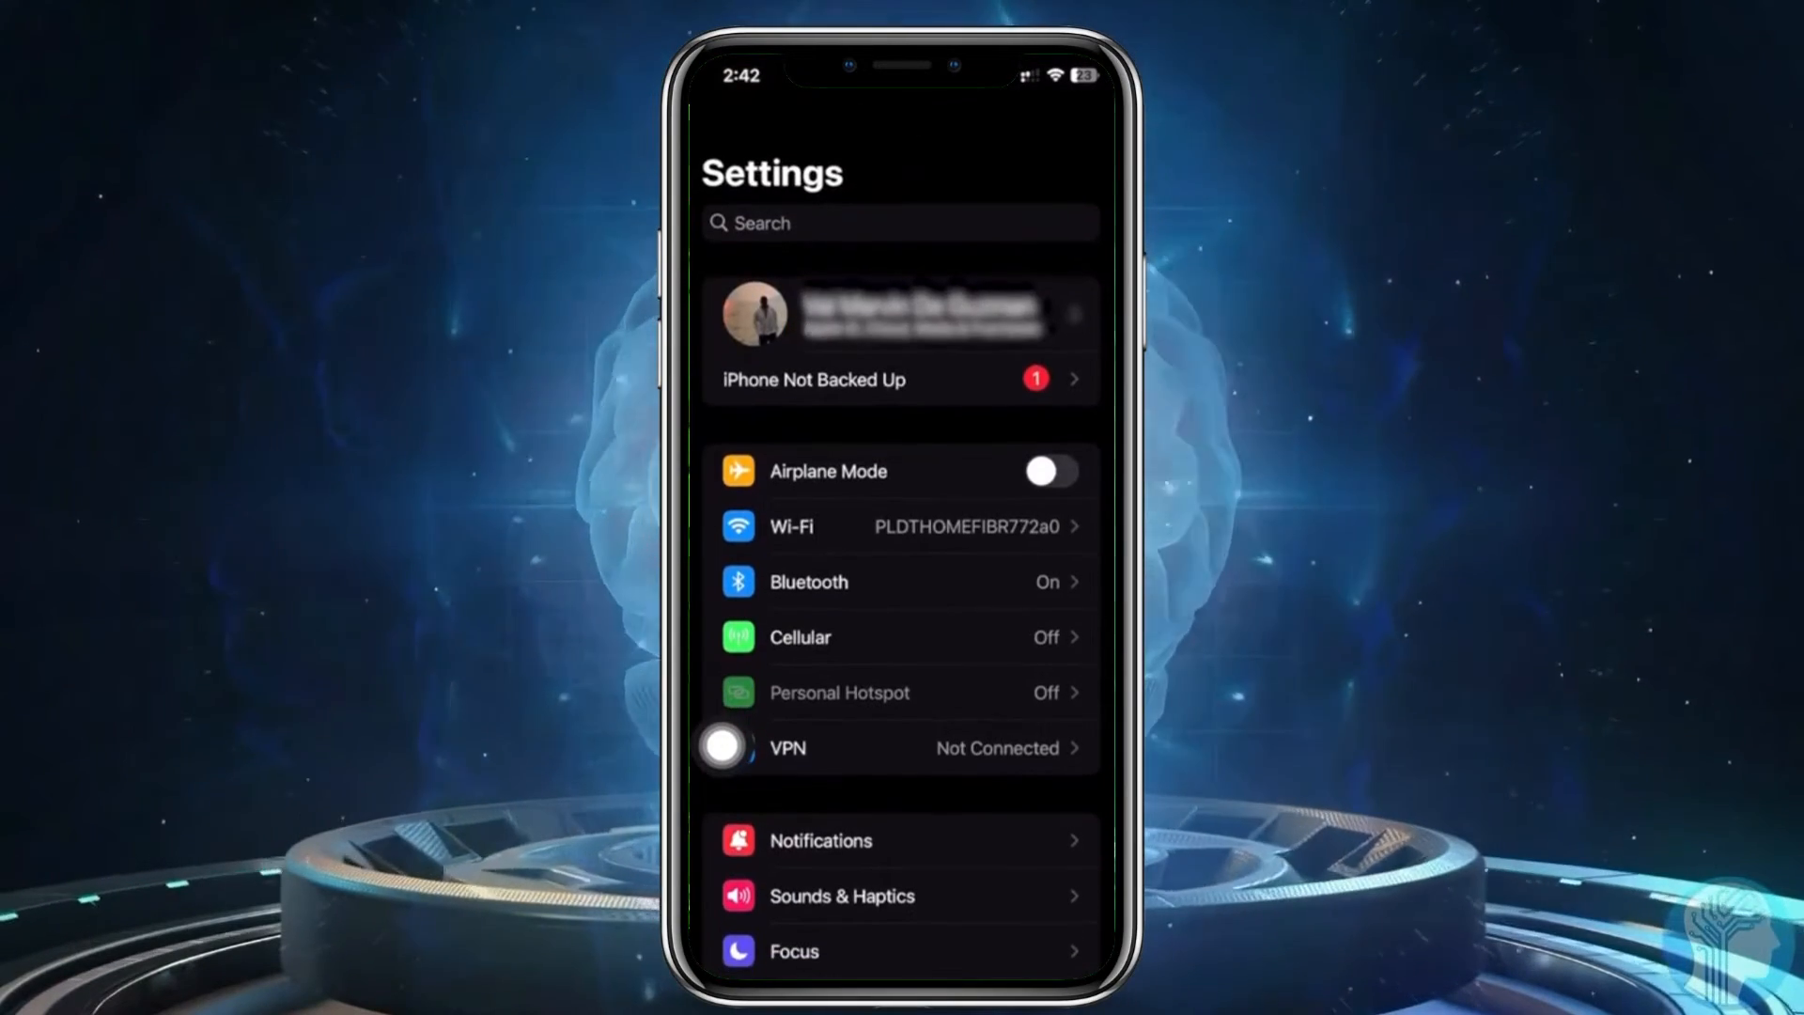
click(900, 314)
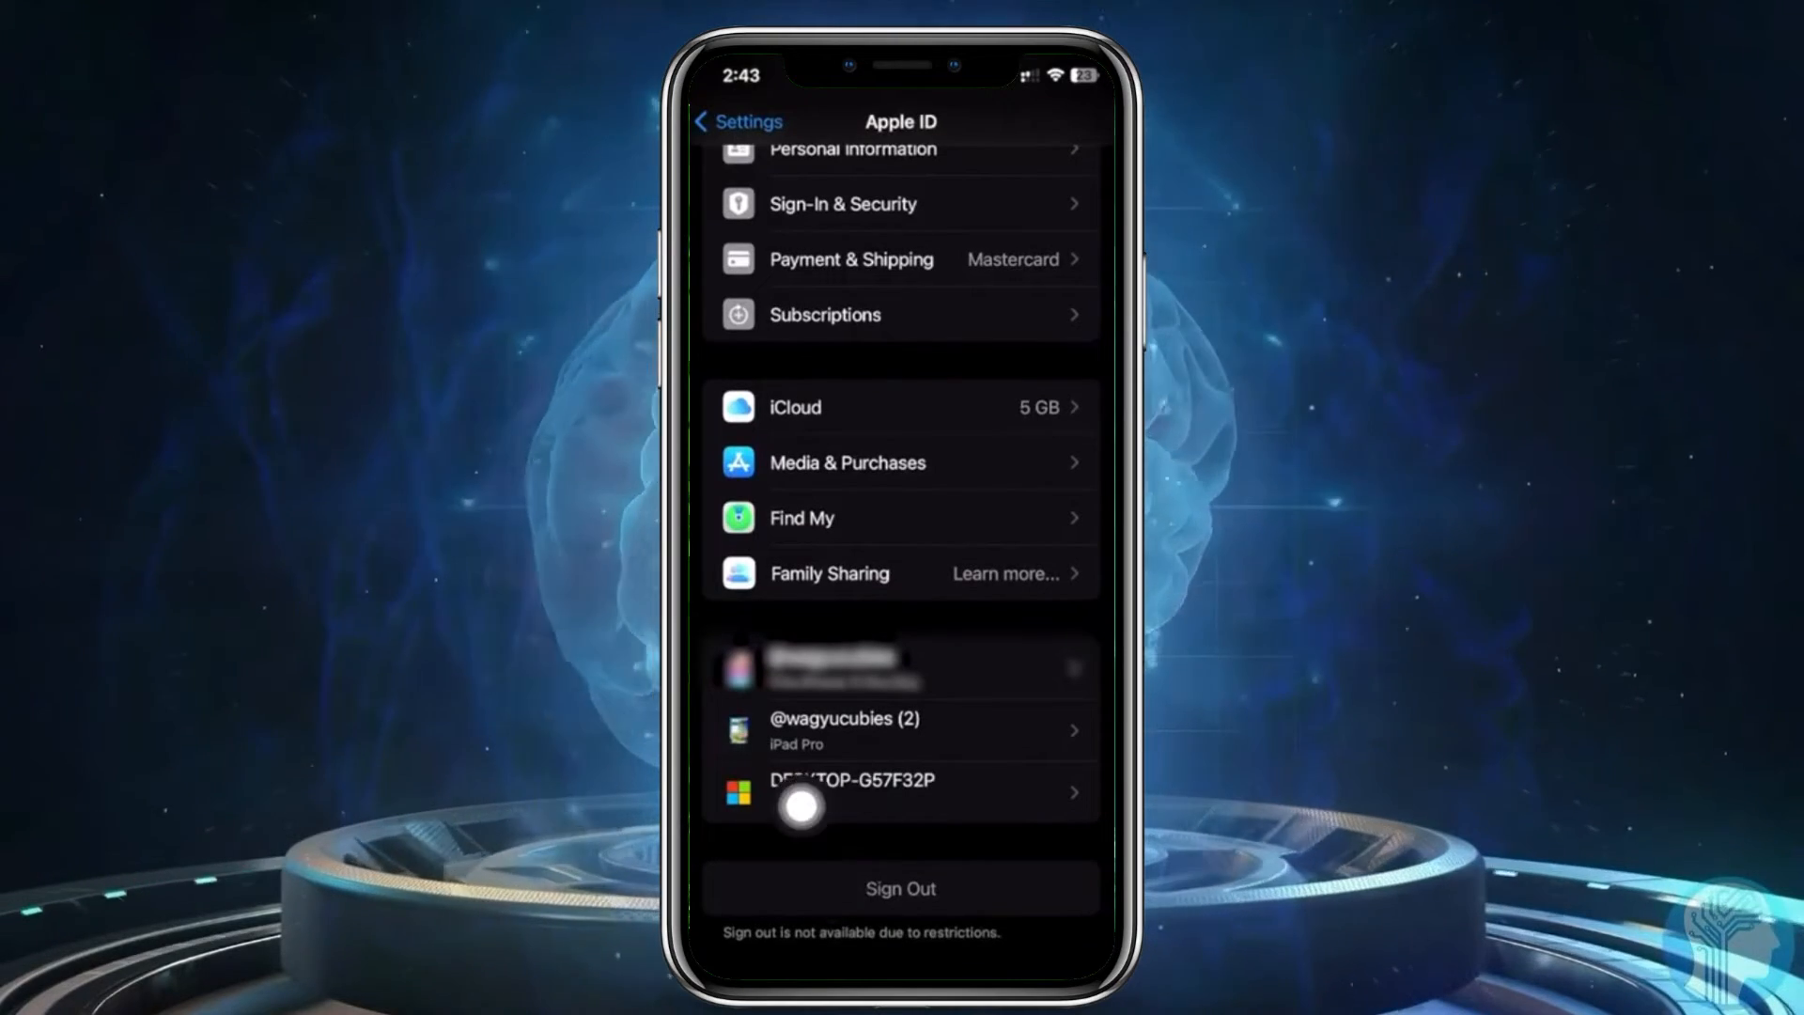
click(737, 121)
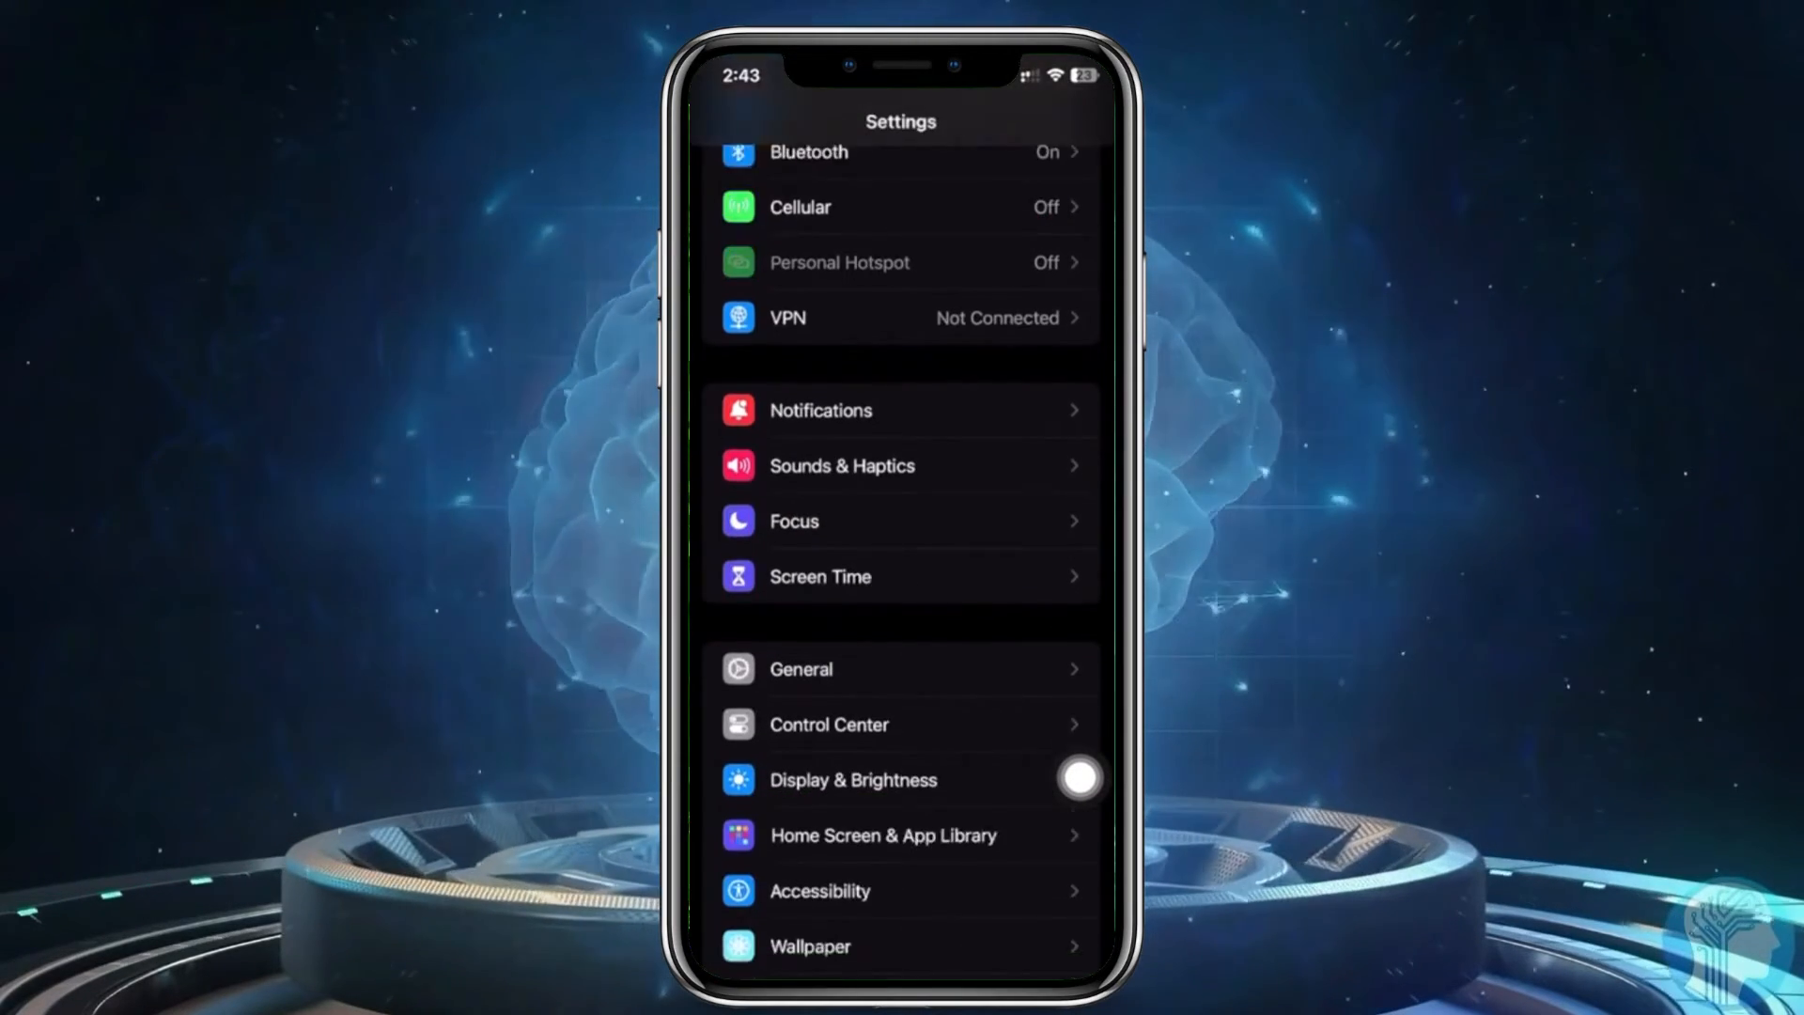
click(819, 577)
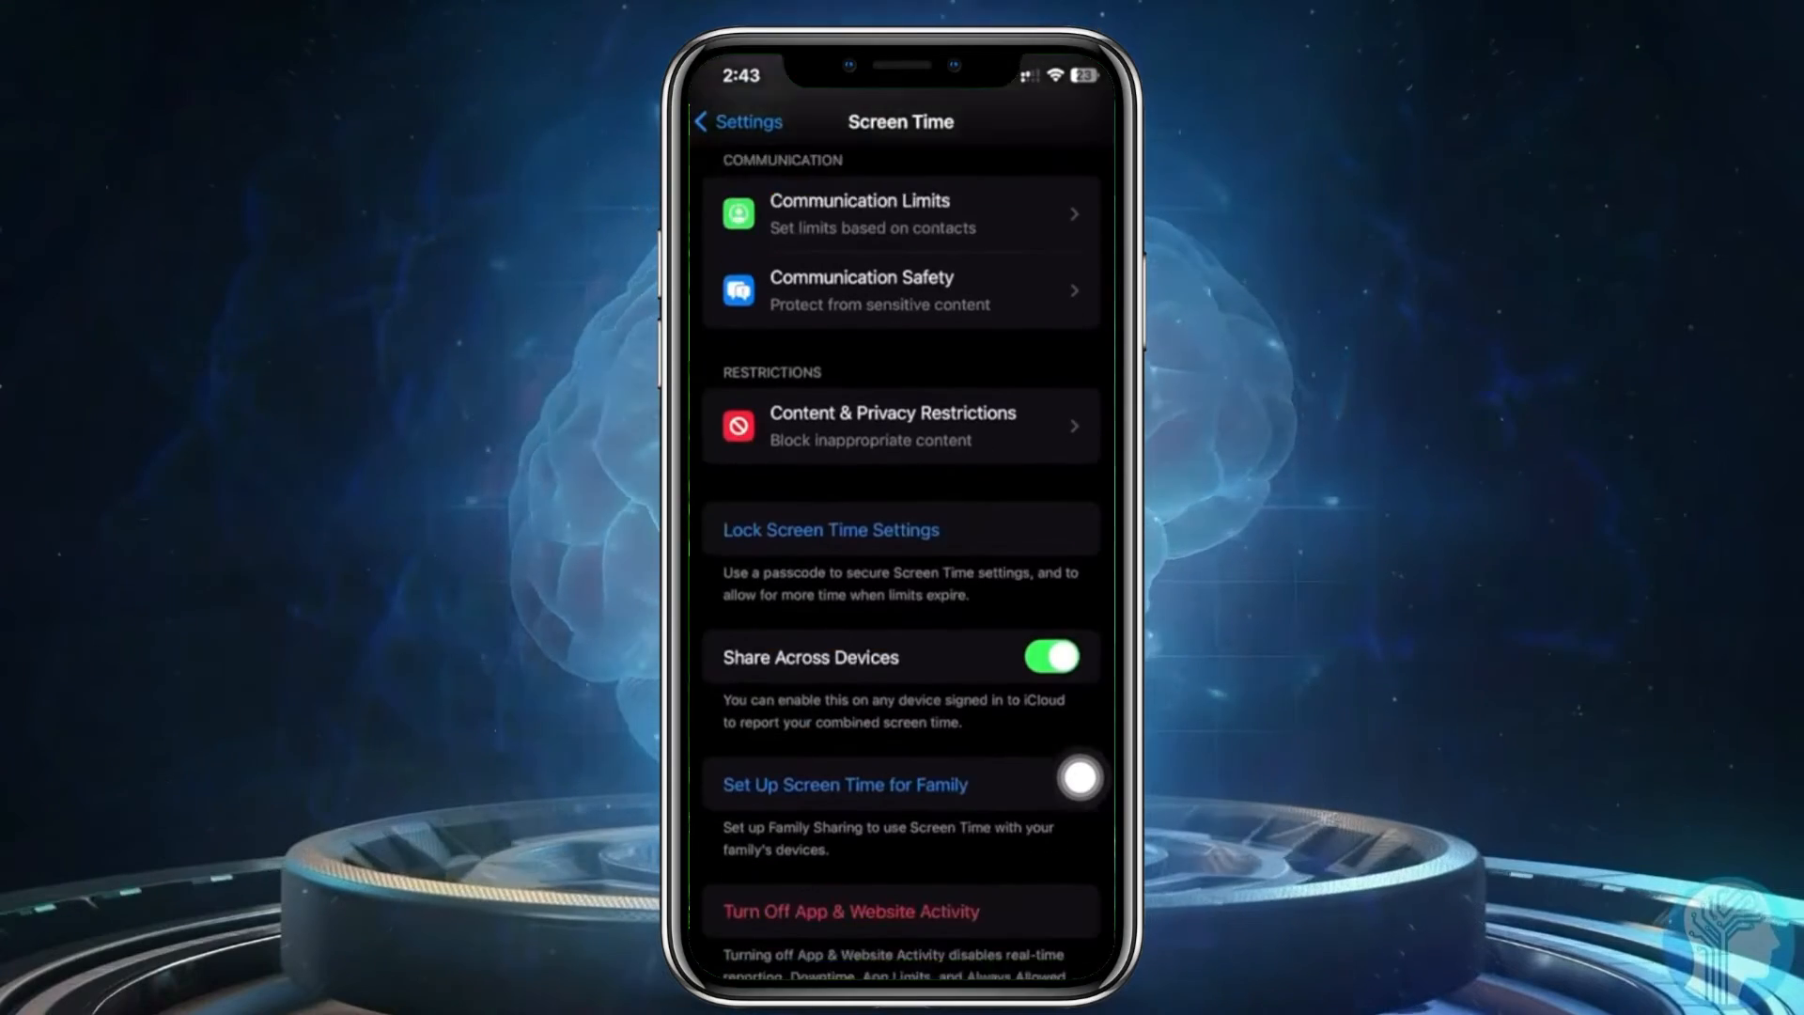
- Turn off App & Website Activity and confirm it in the action sheet
click(852, 911)
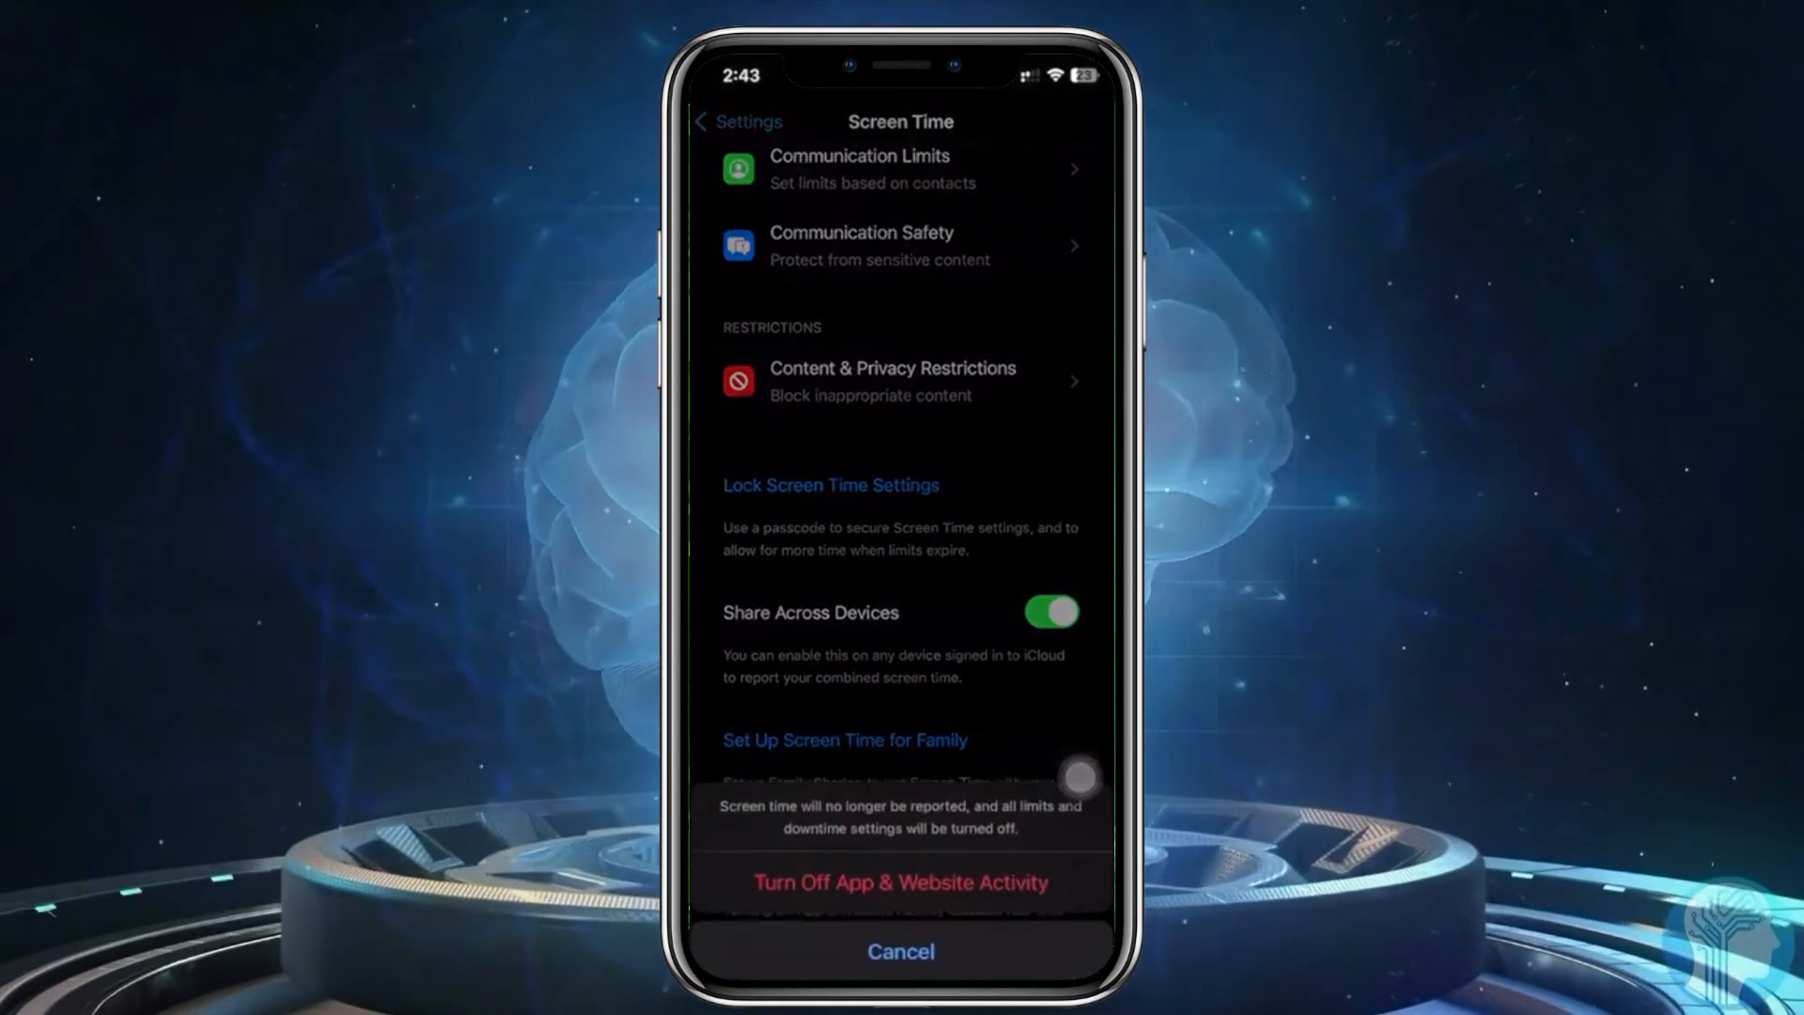
click(900, 951)
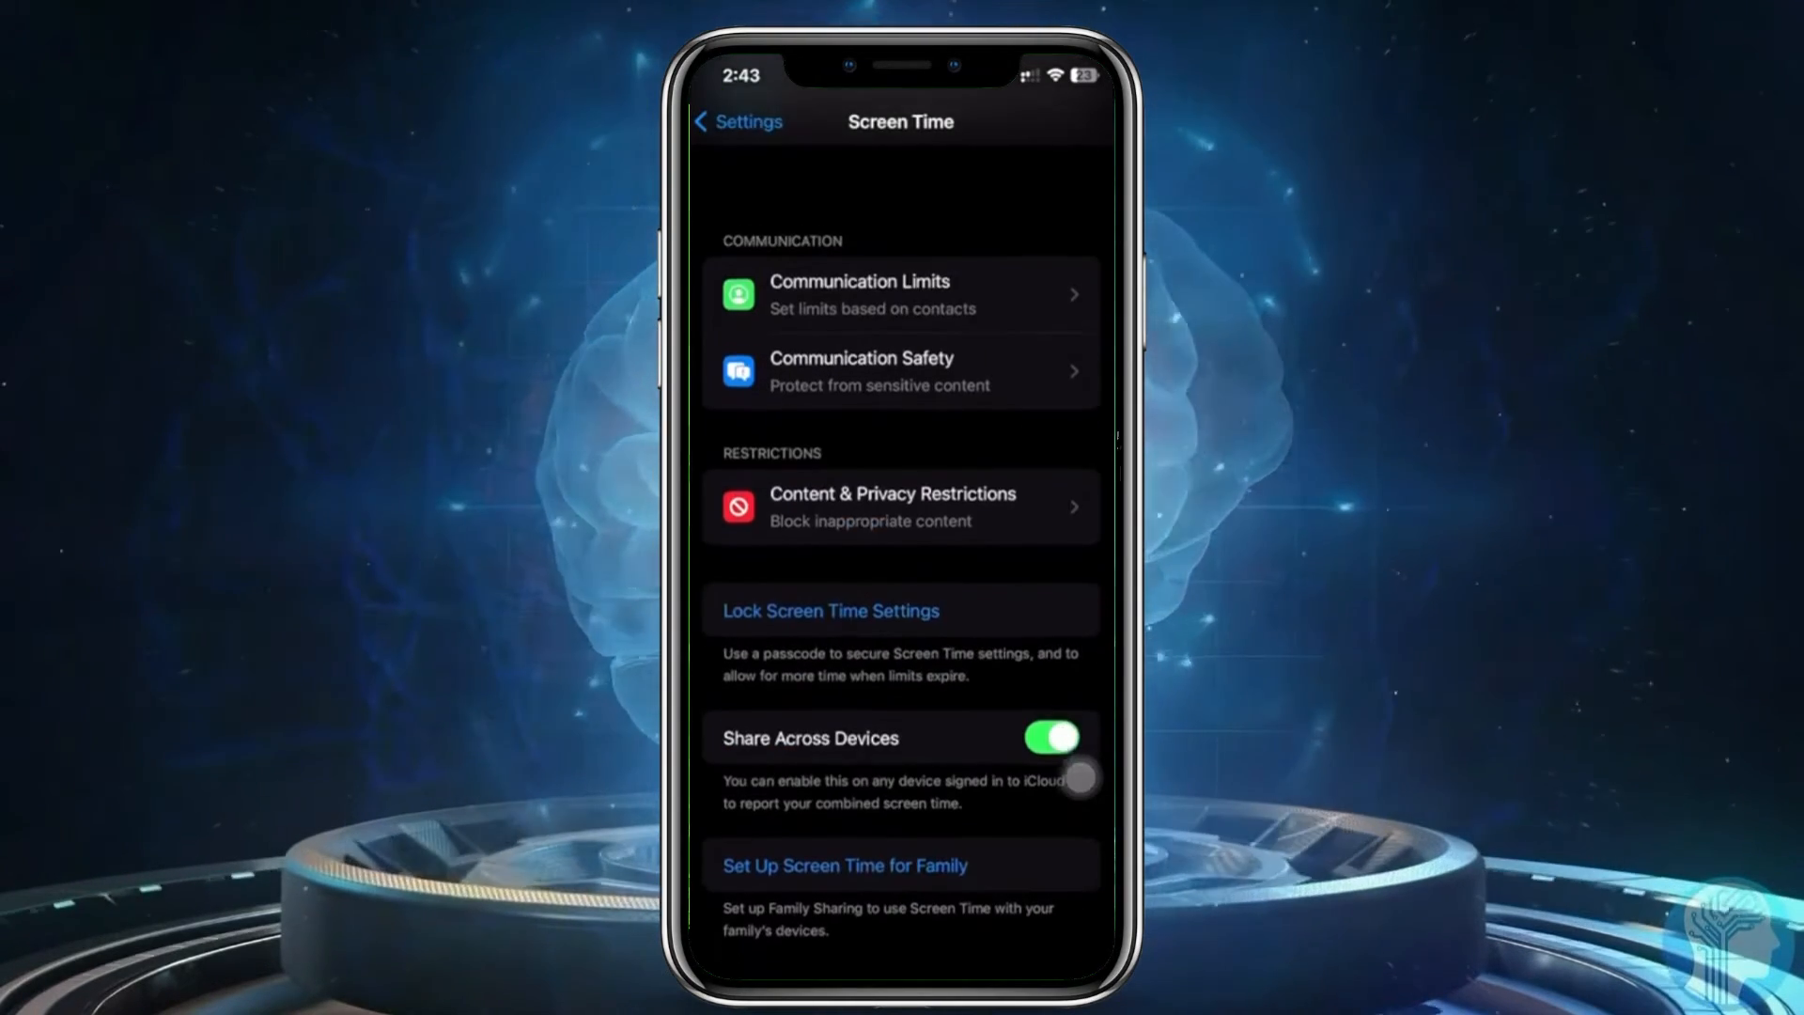
scroll(down, 3)
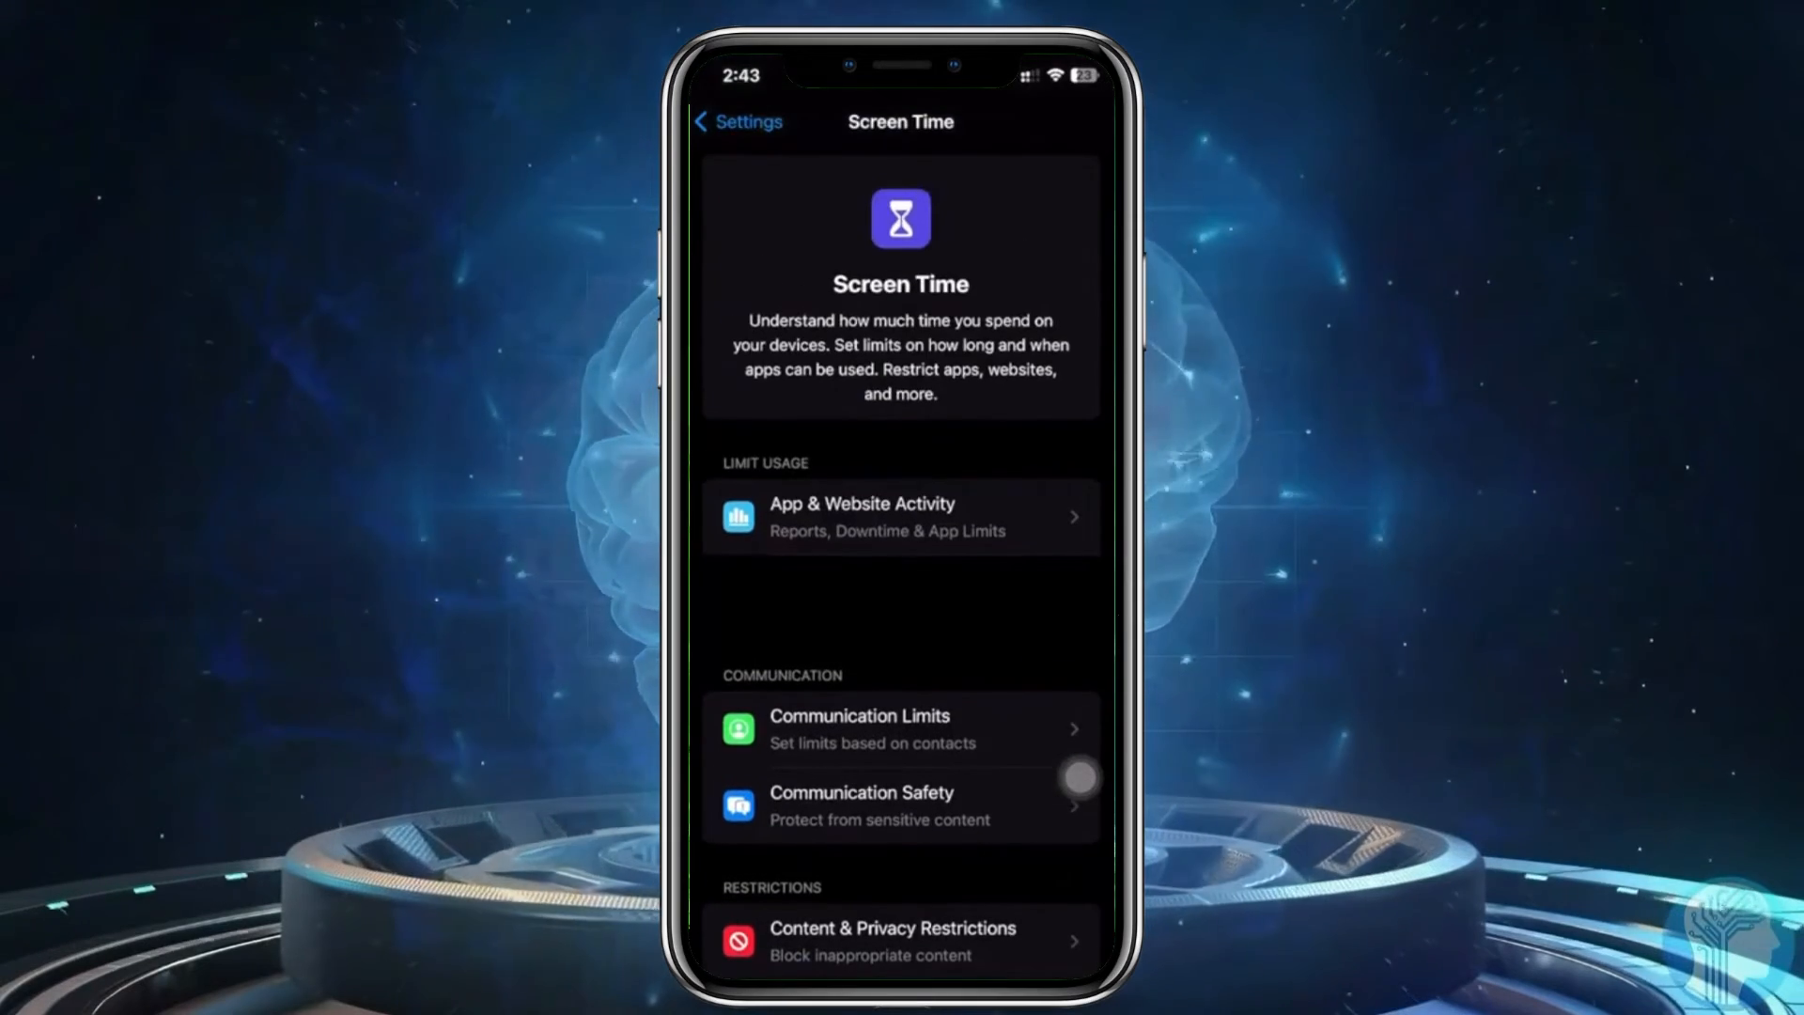
- Go back to the main Settings list and return to the Home Screen
click(739, 123)
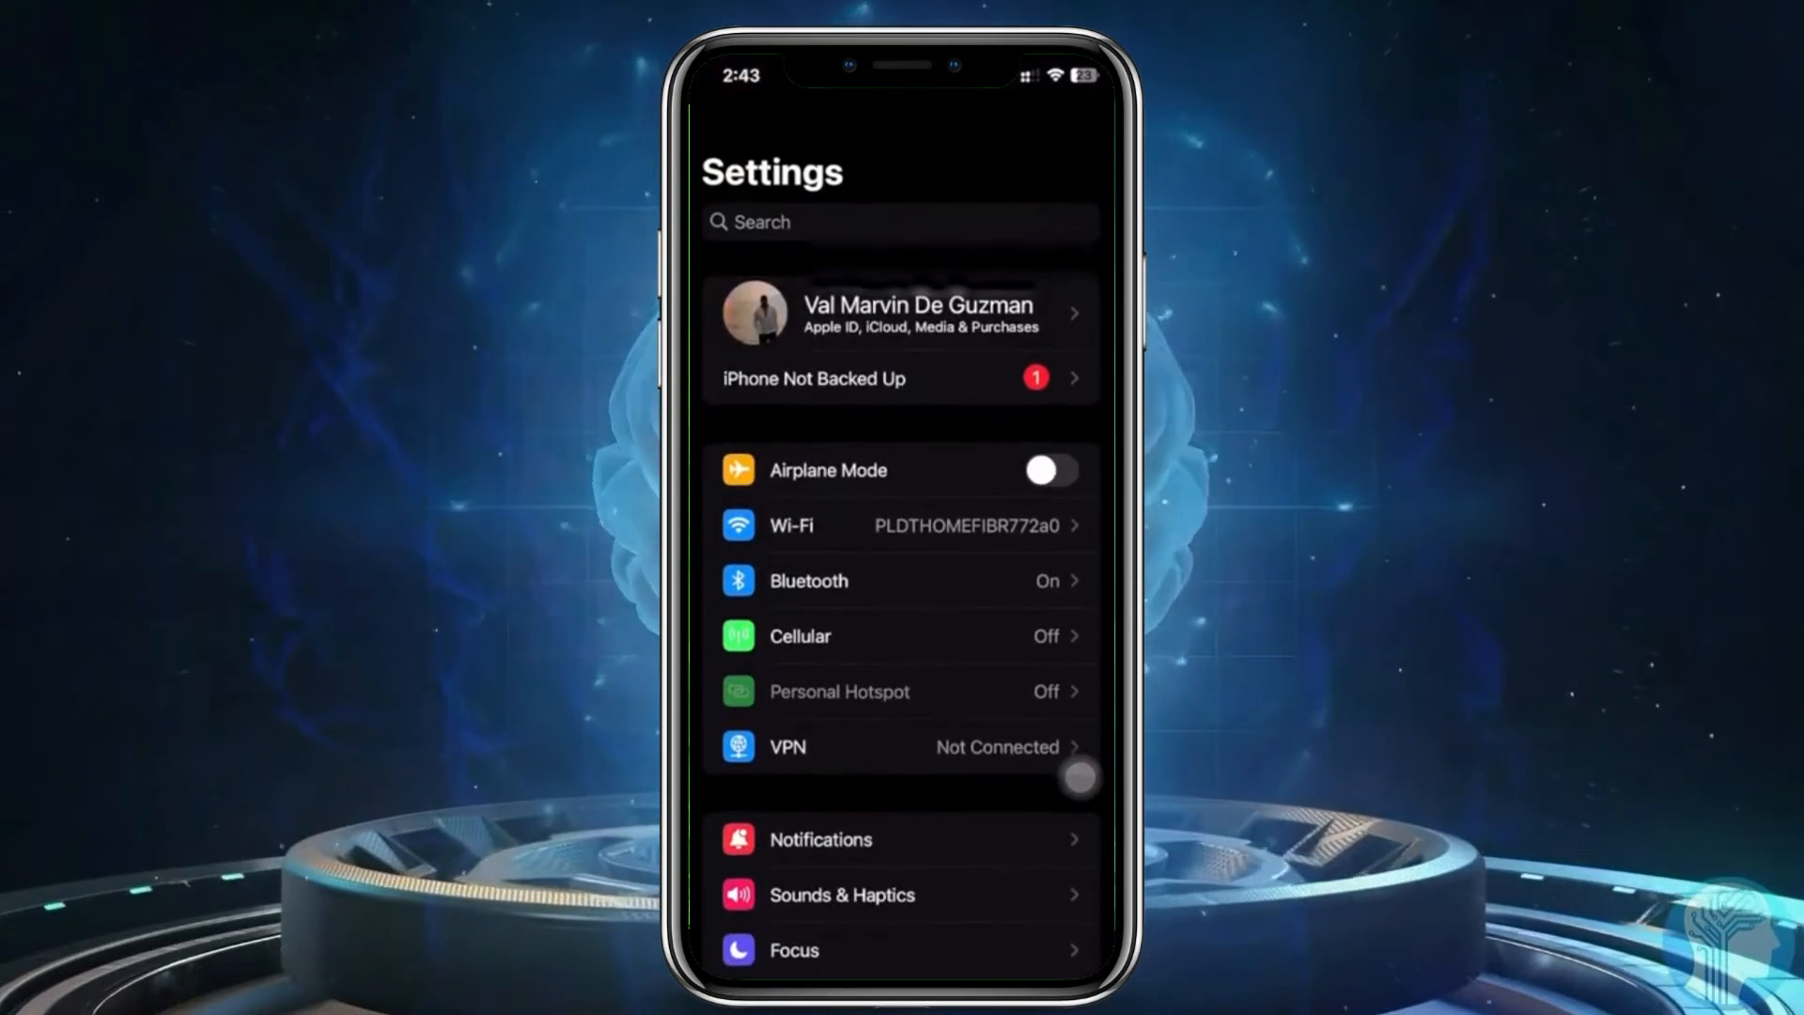
click(900, 314)
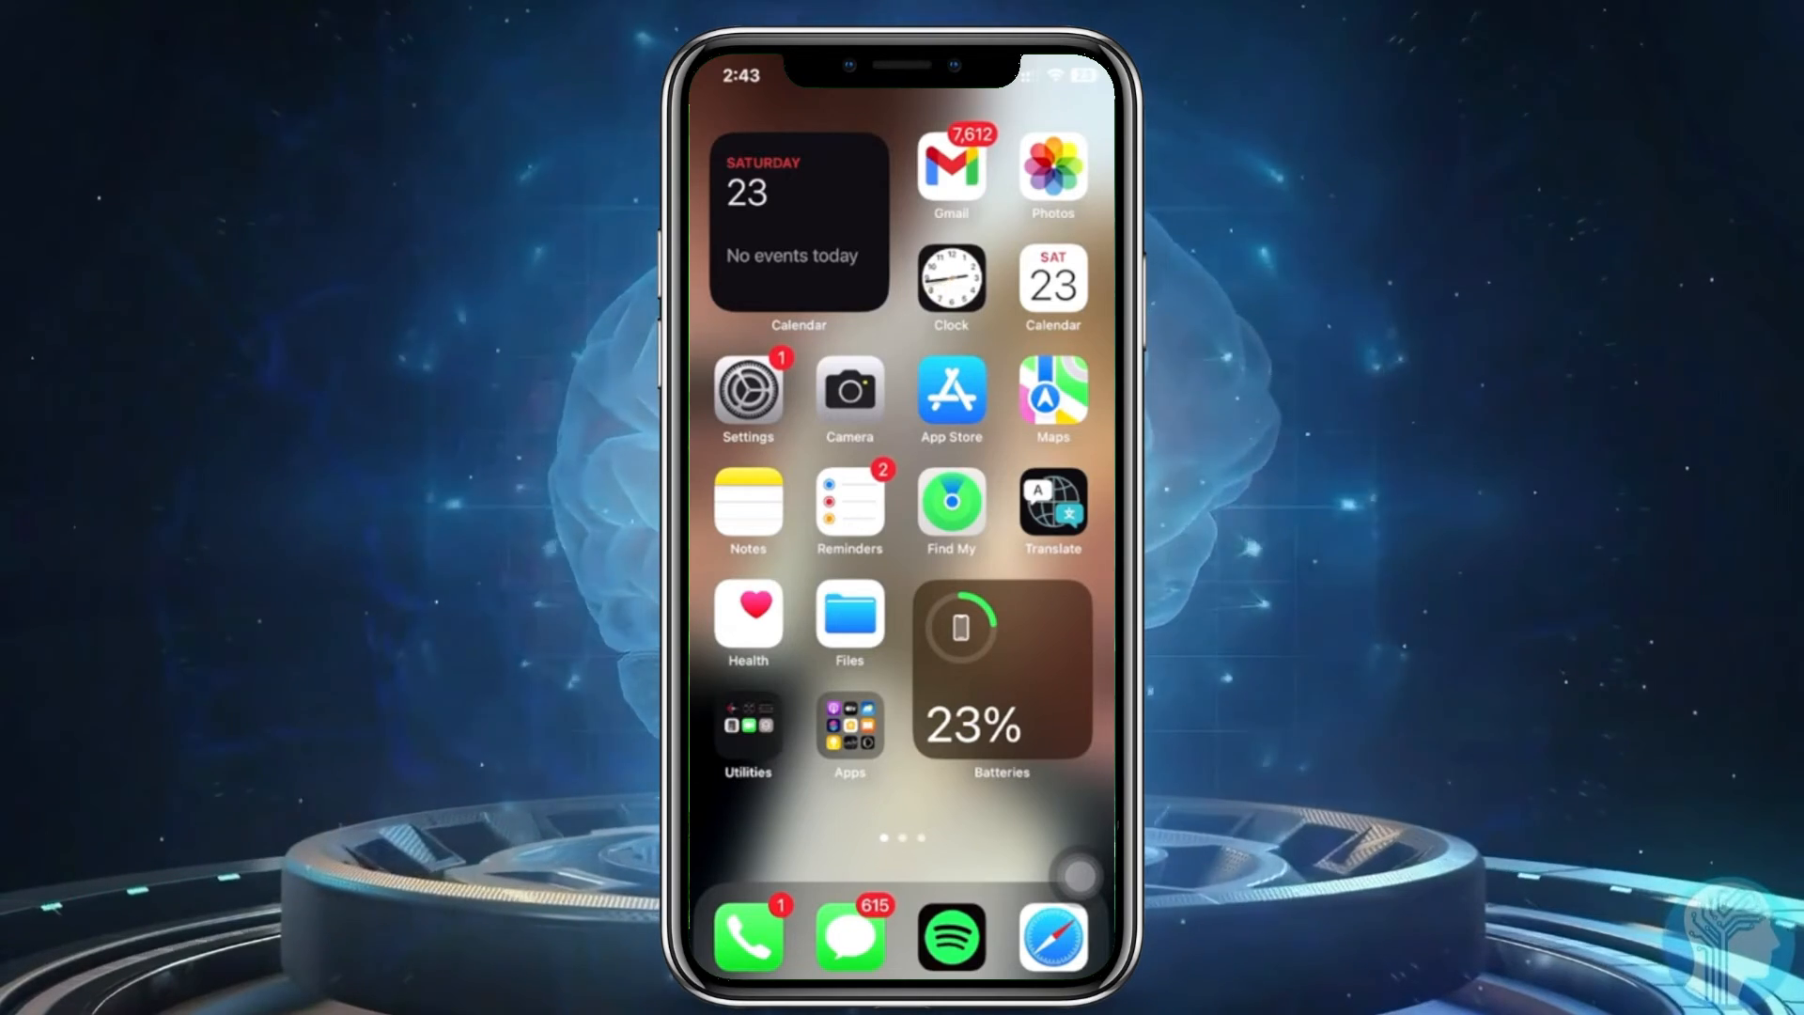
- Reopen Settings and go to the Apple ID account page
click(748, 391)
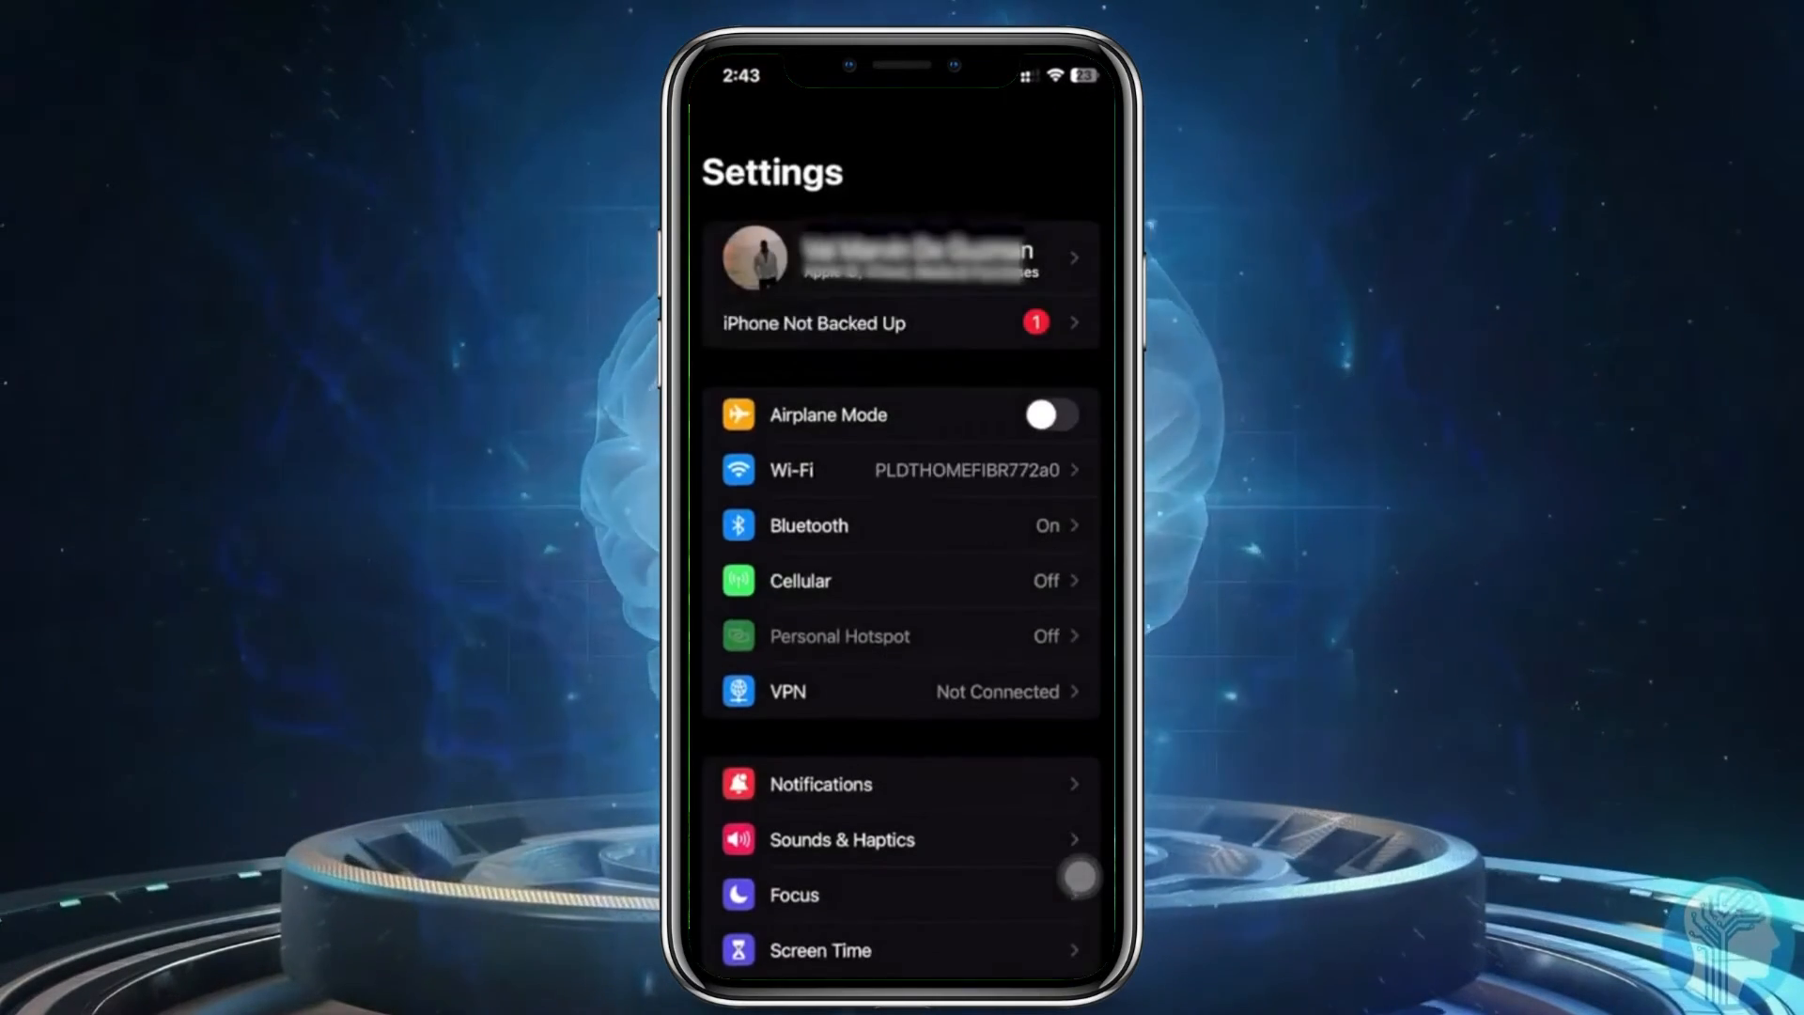
click(901, 256)
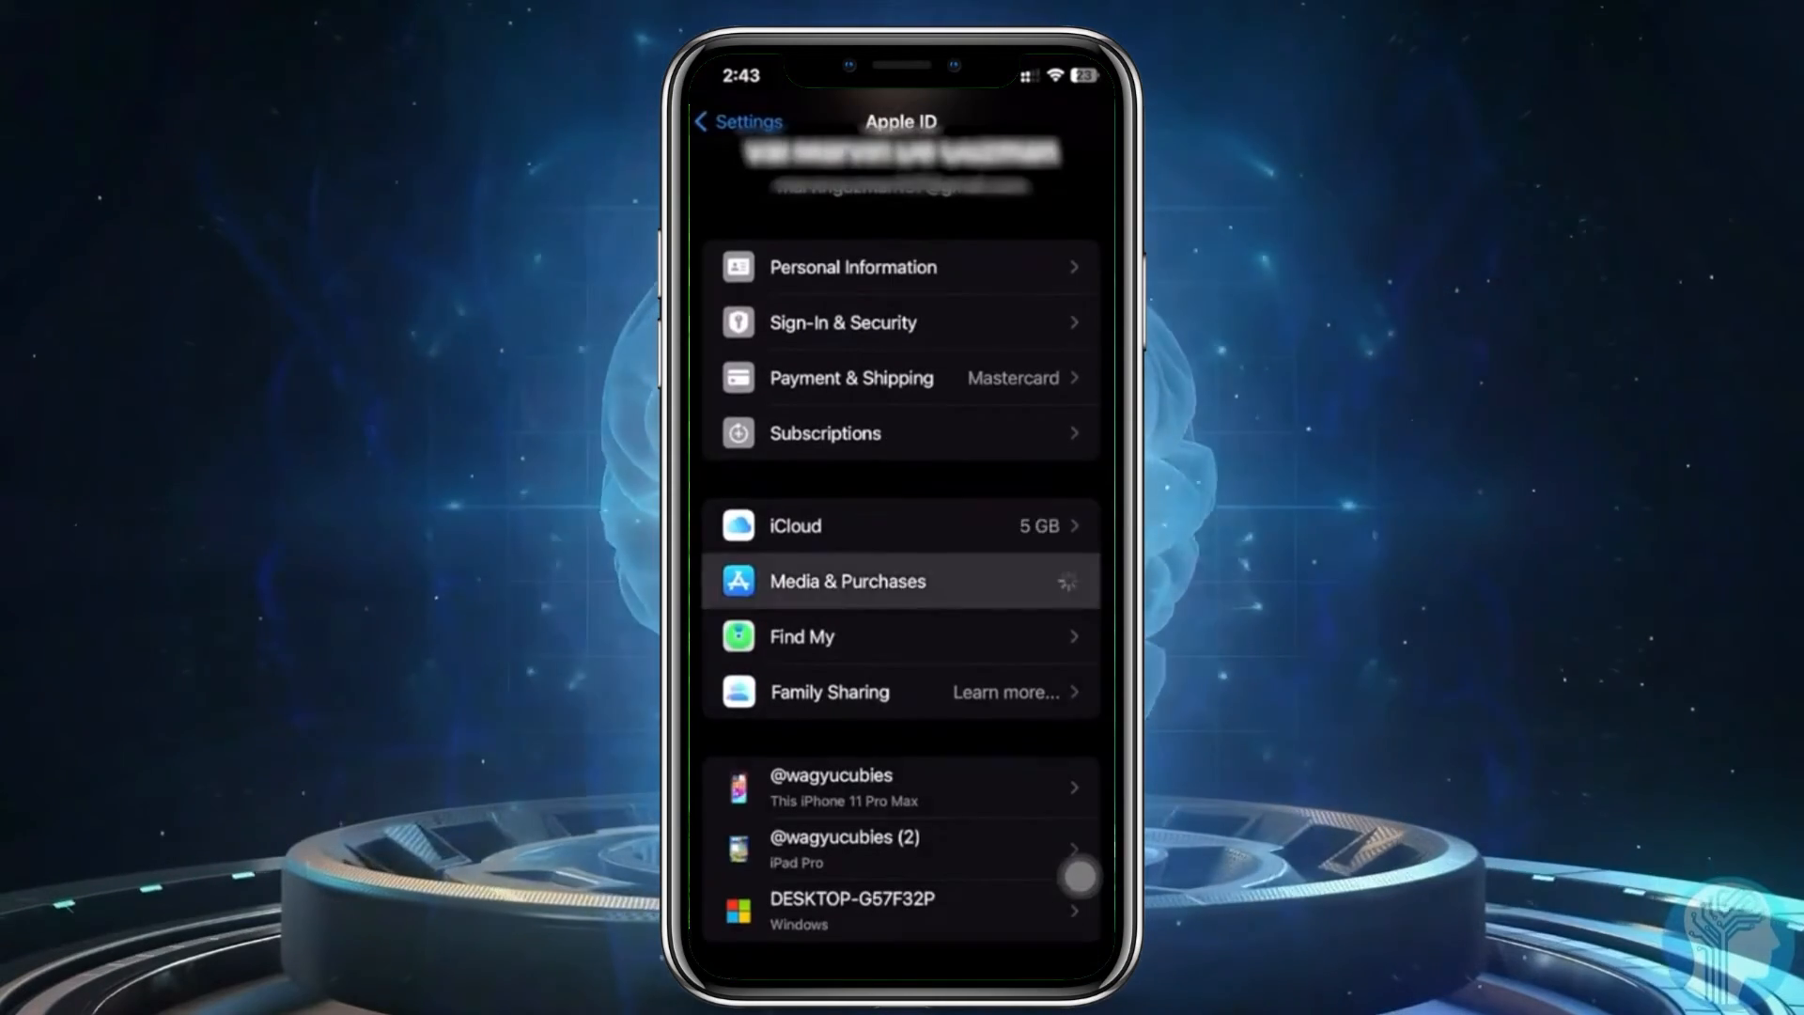